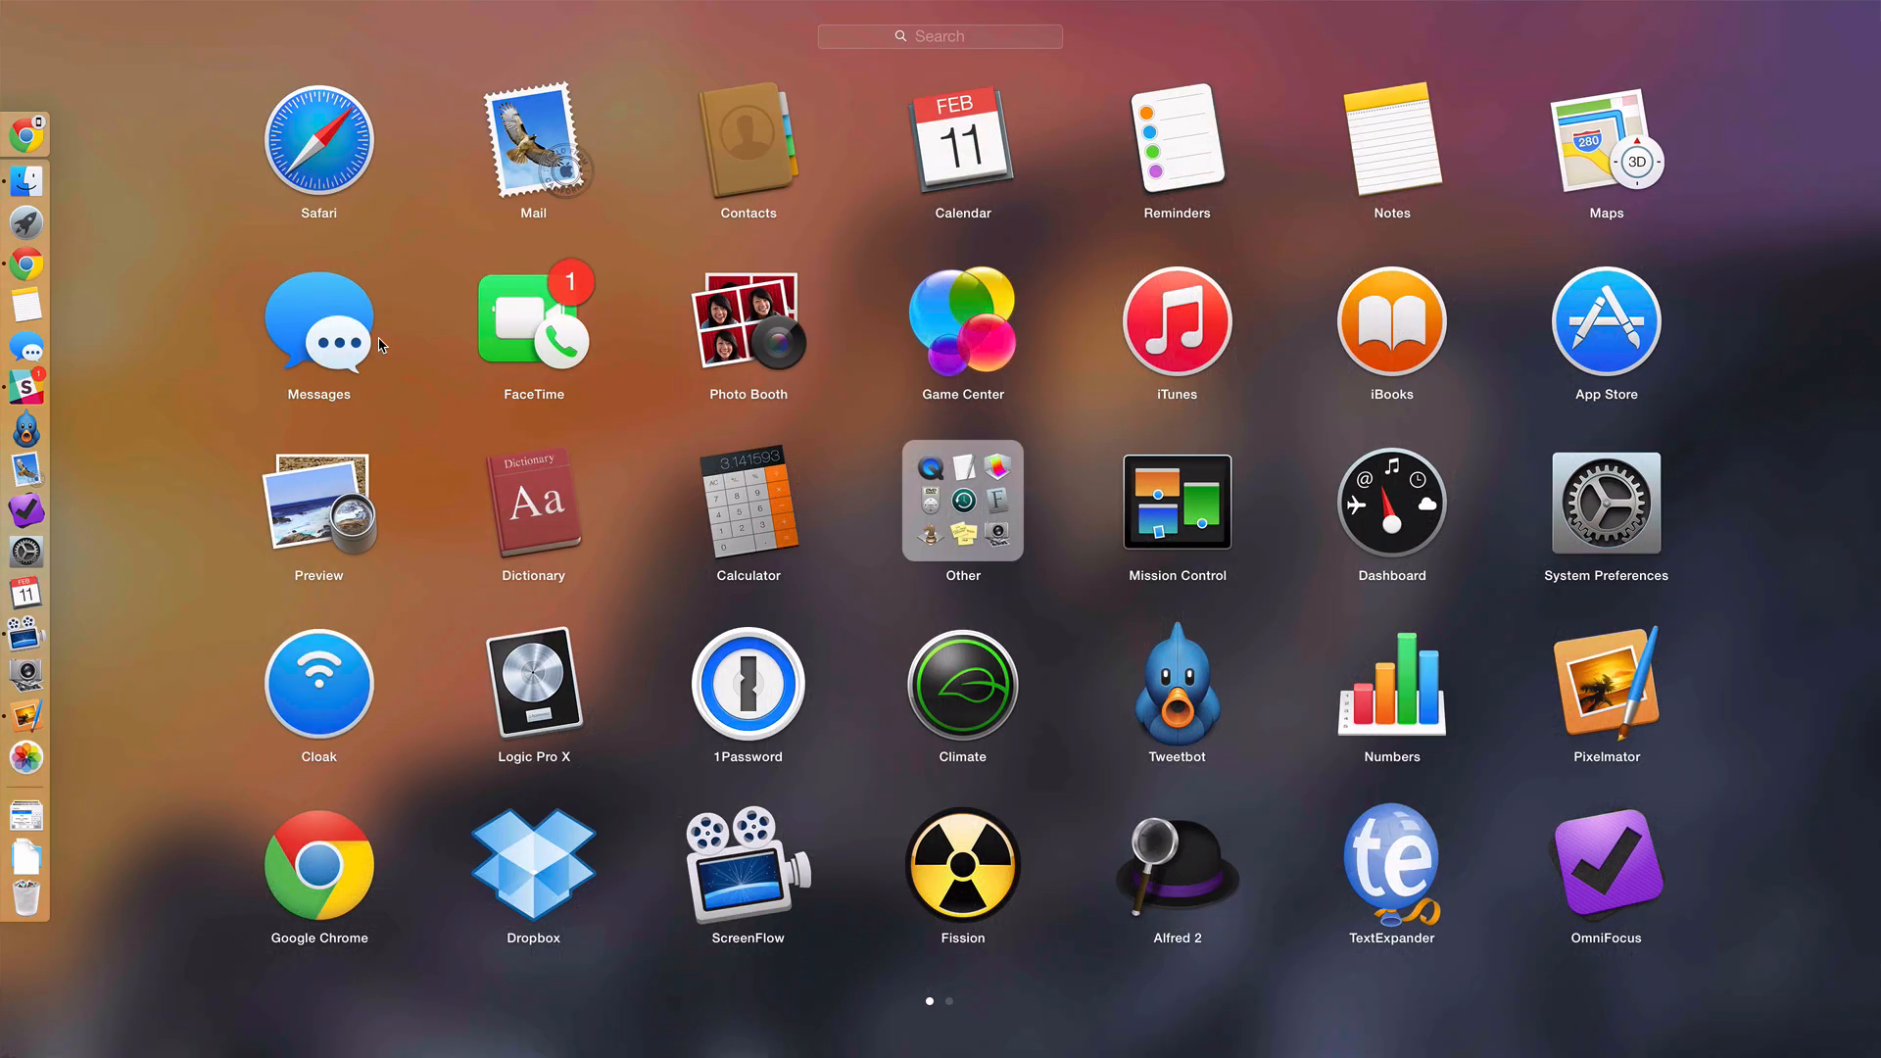
pyautogui.moveTo(1116, 503)
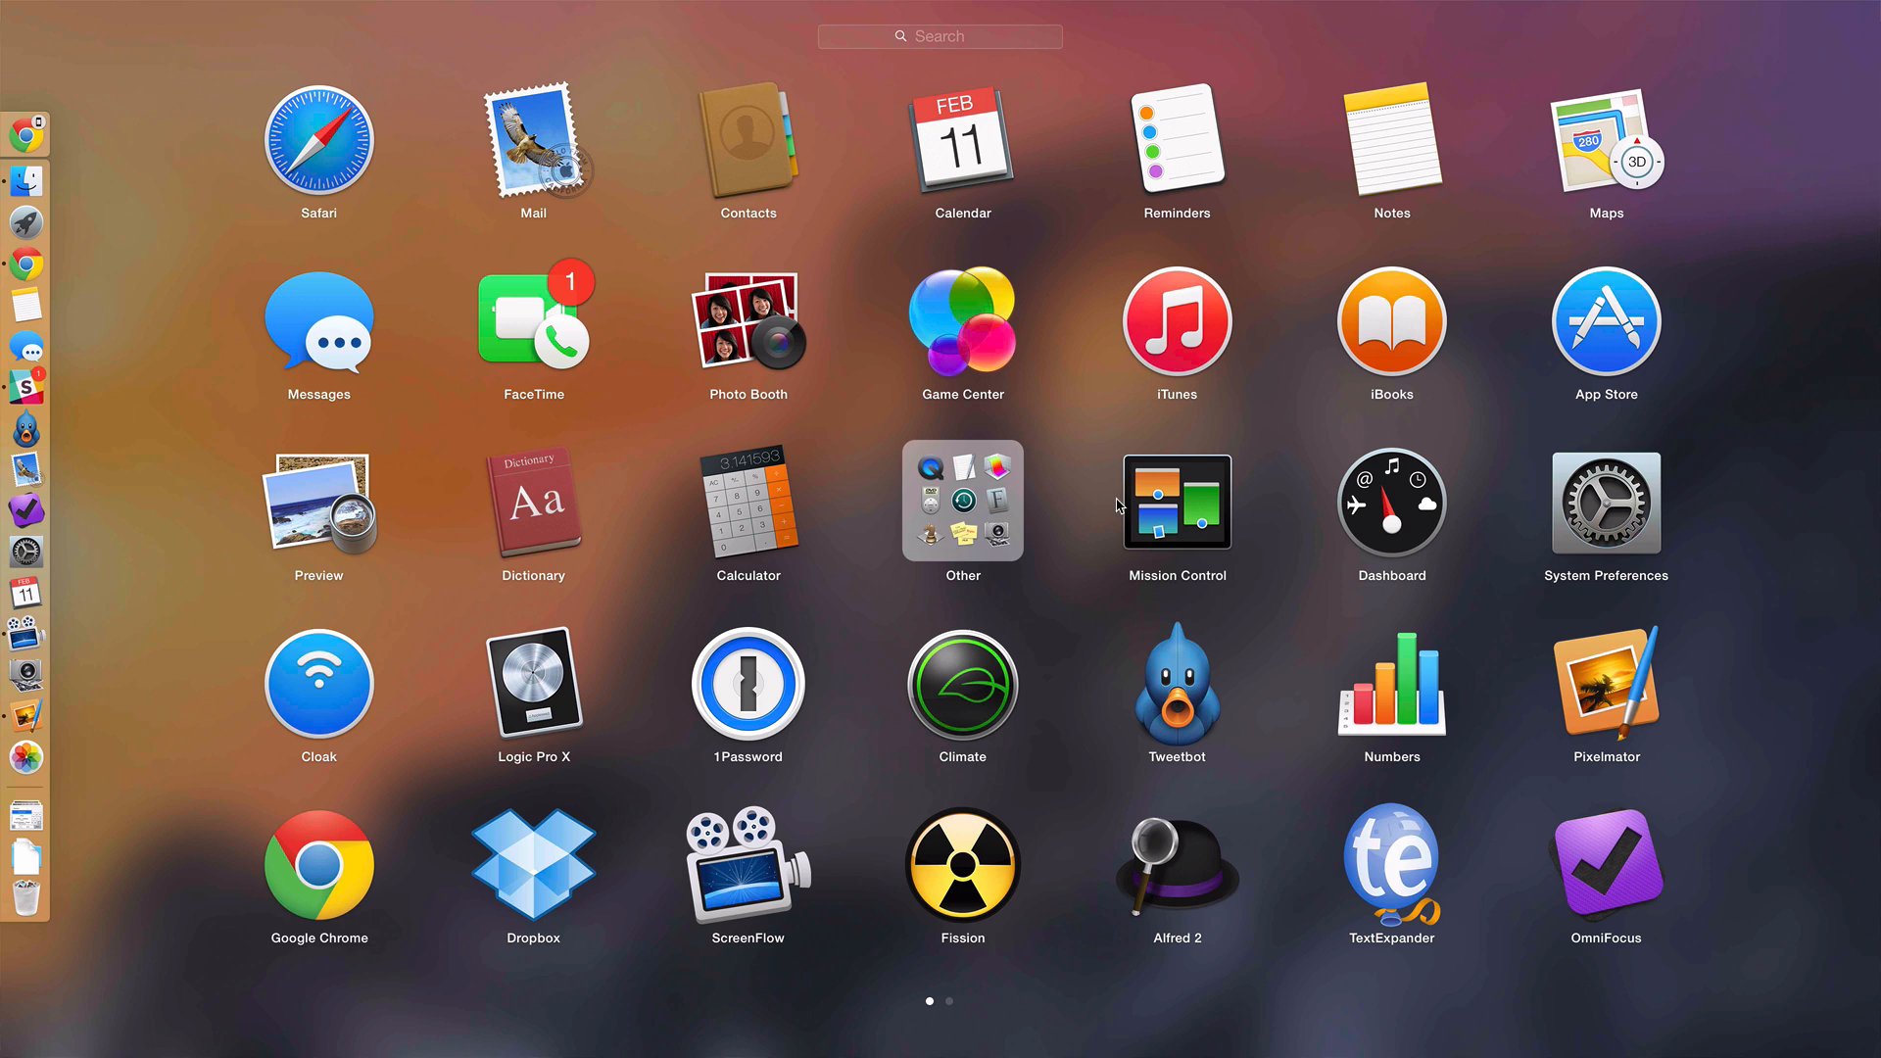
pyautogui.moveTo(1353, 466)
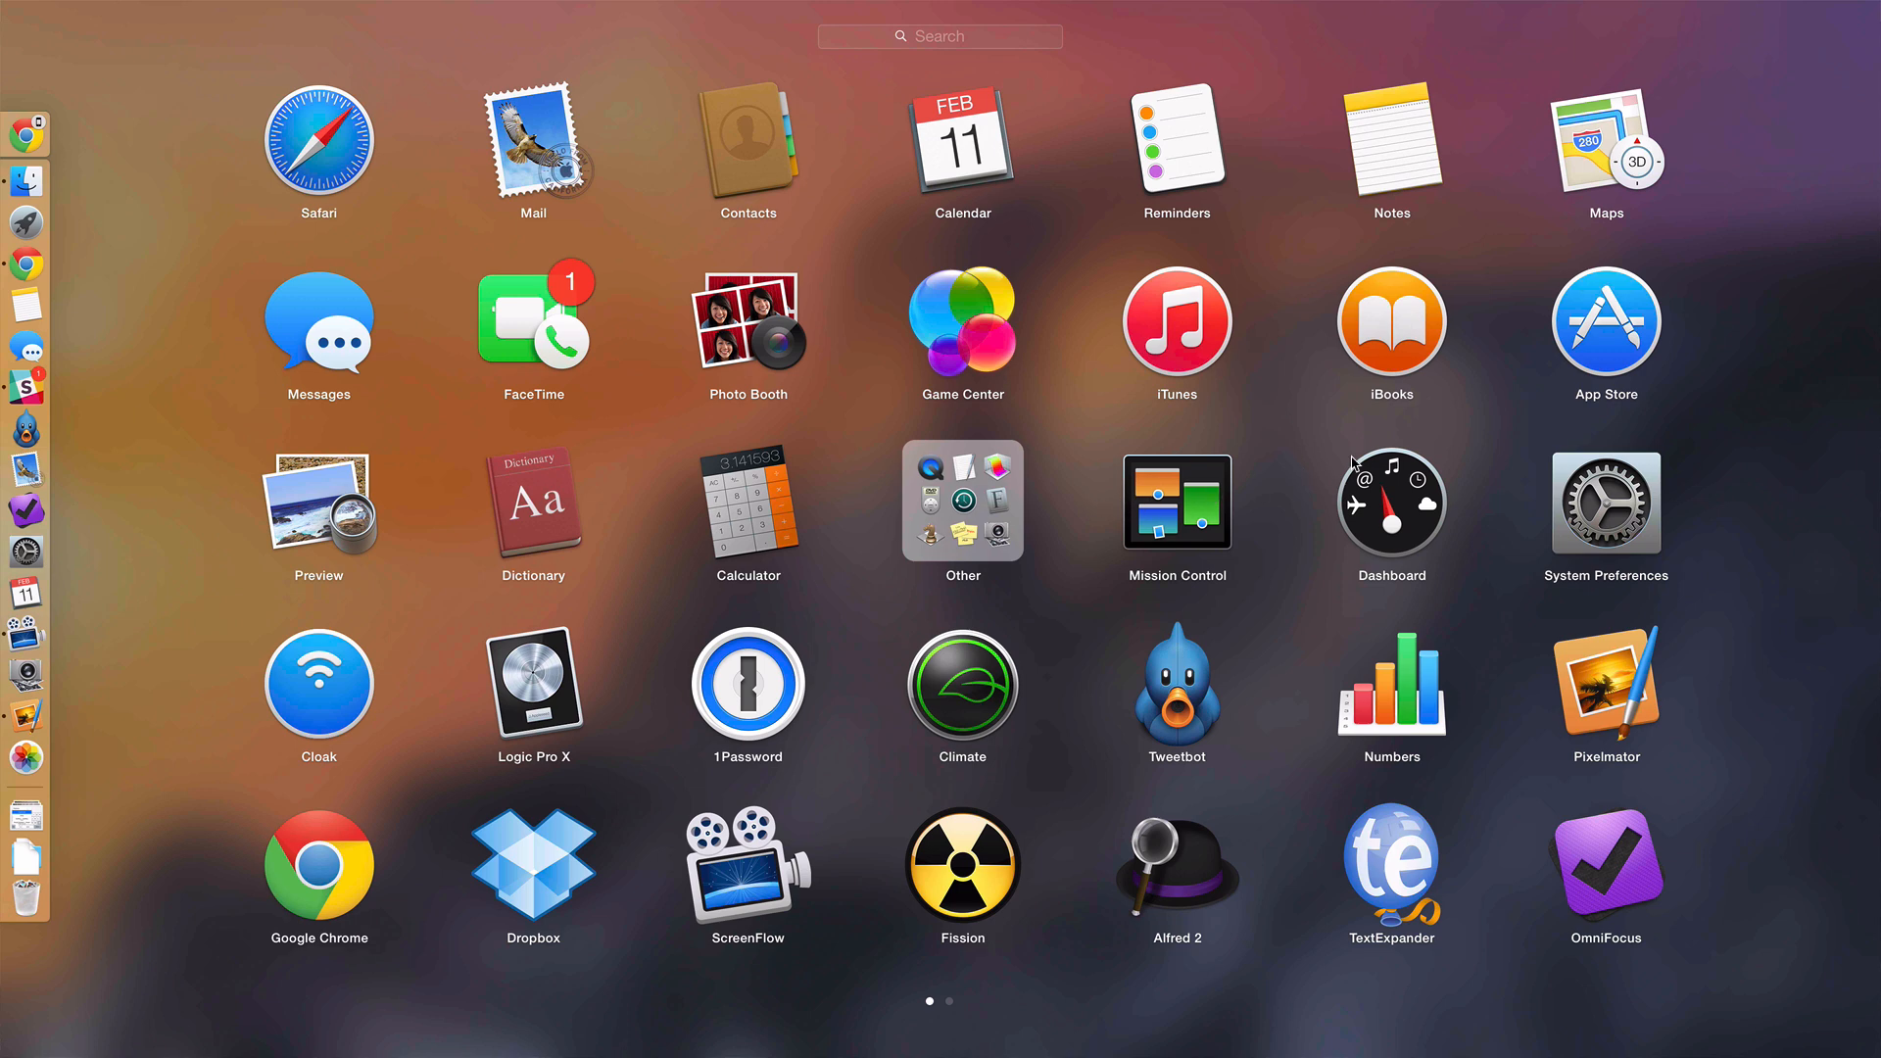
pyautogui.moveTo(1593, 346)
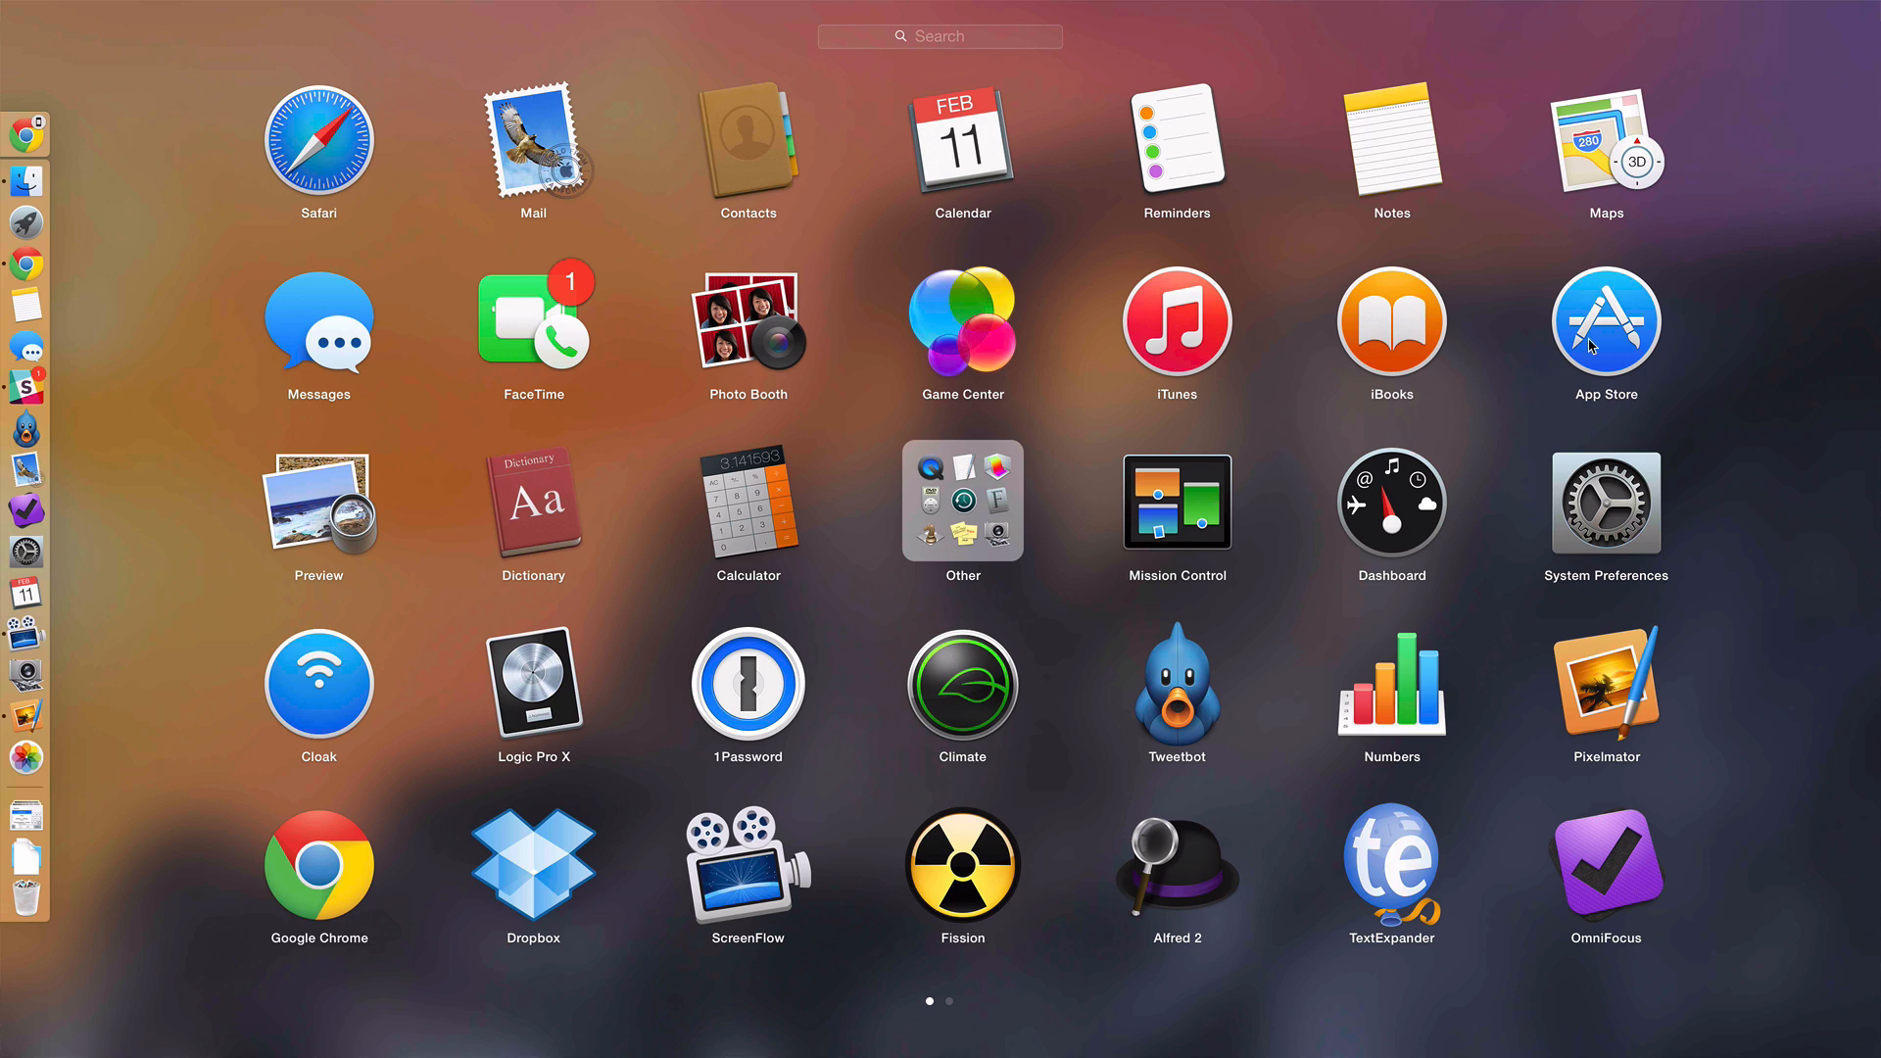
pyautogui.moveTo(1597, 347)
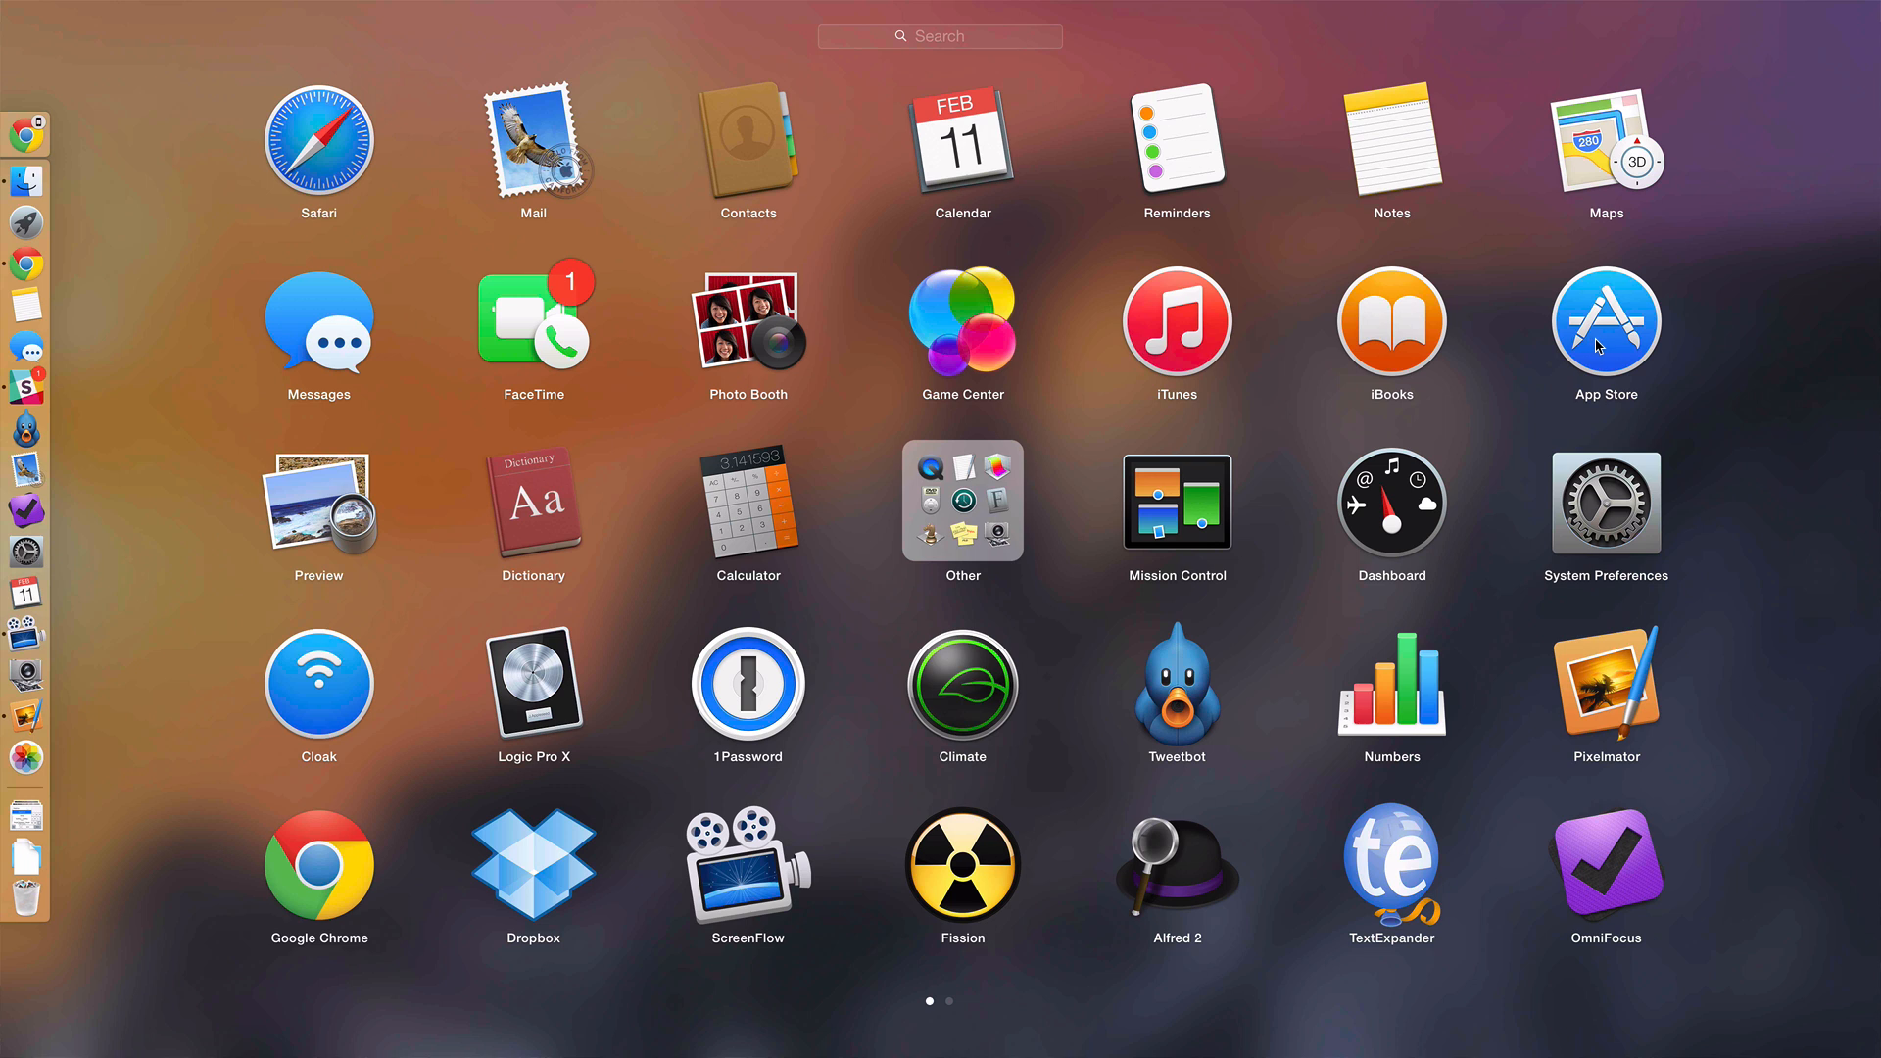
pyautogui.moveTo(1600, 347)
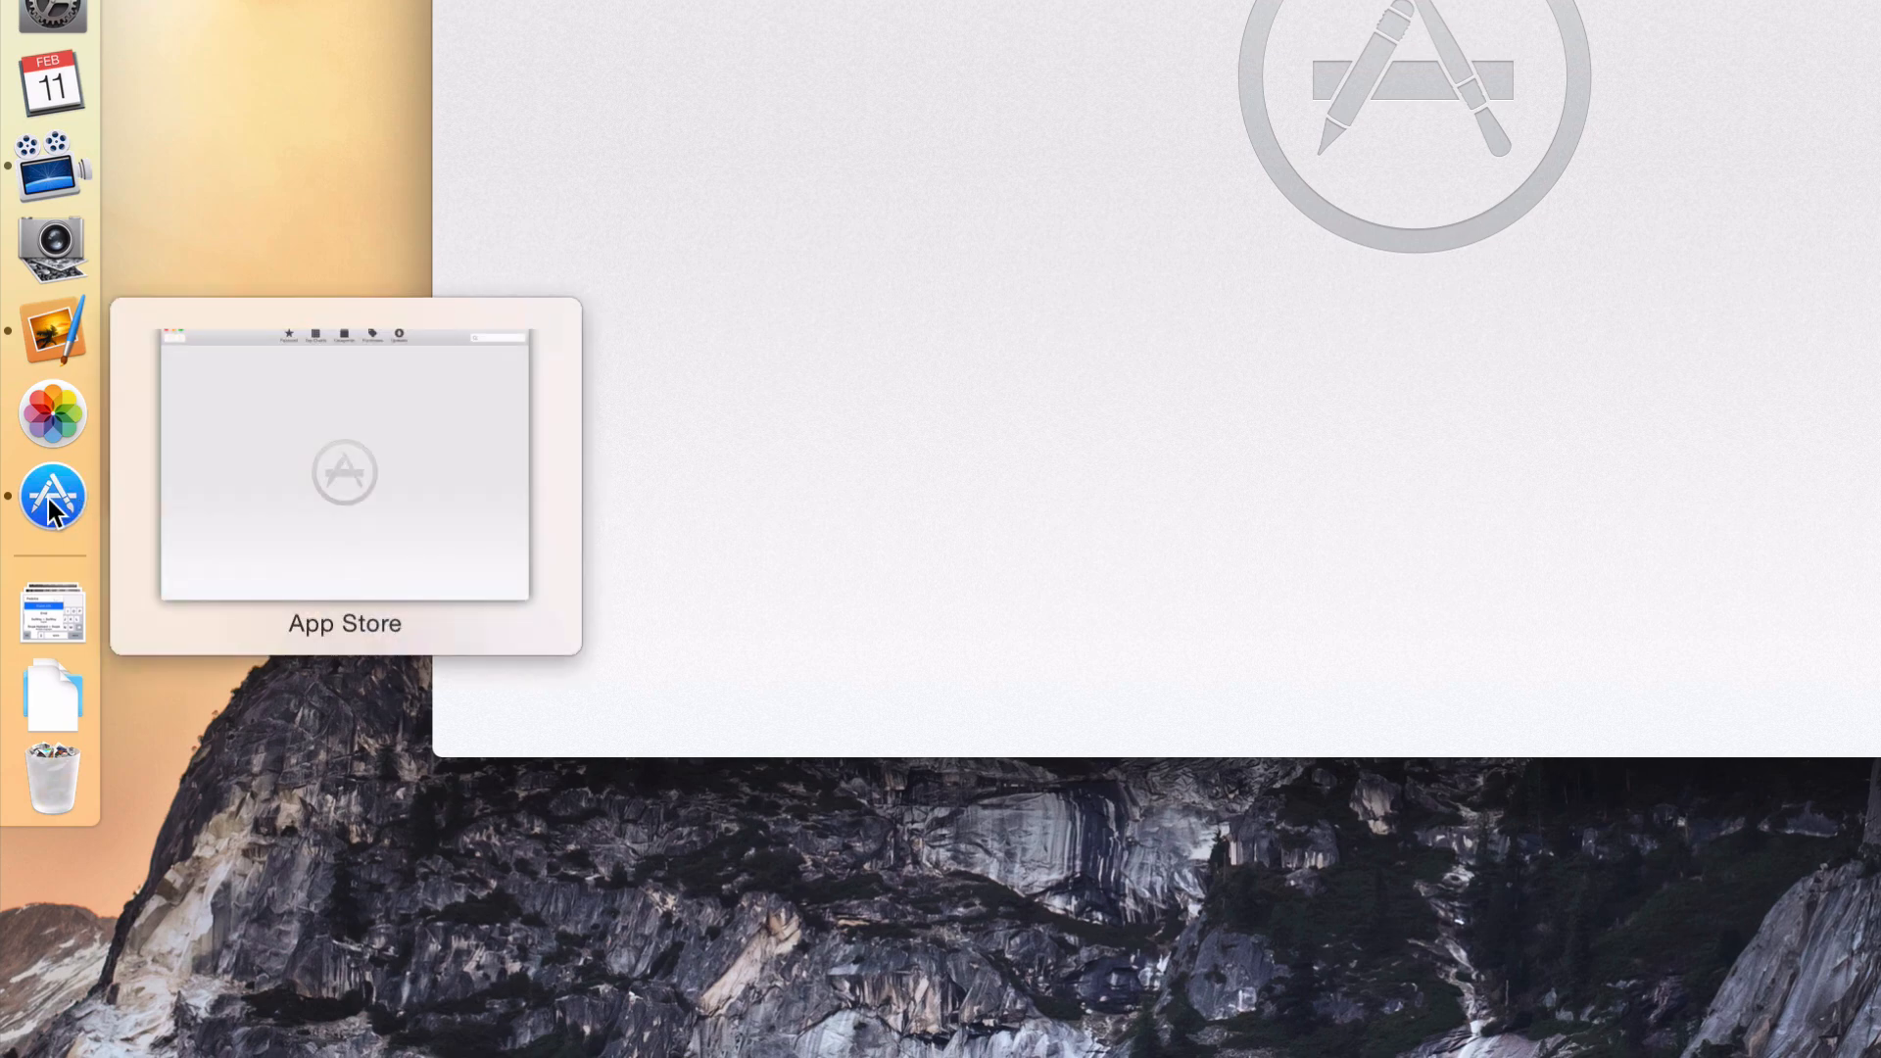
# Step: Reopen the App Store, set its Dock icon to Keep in Dock, and close the window
pyautogui.click(50, 498)
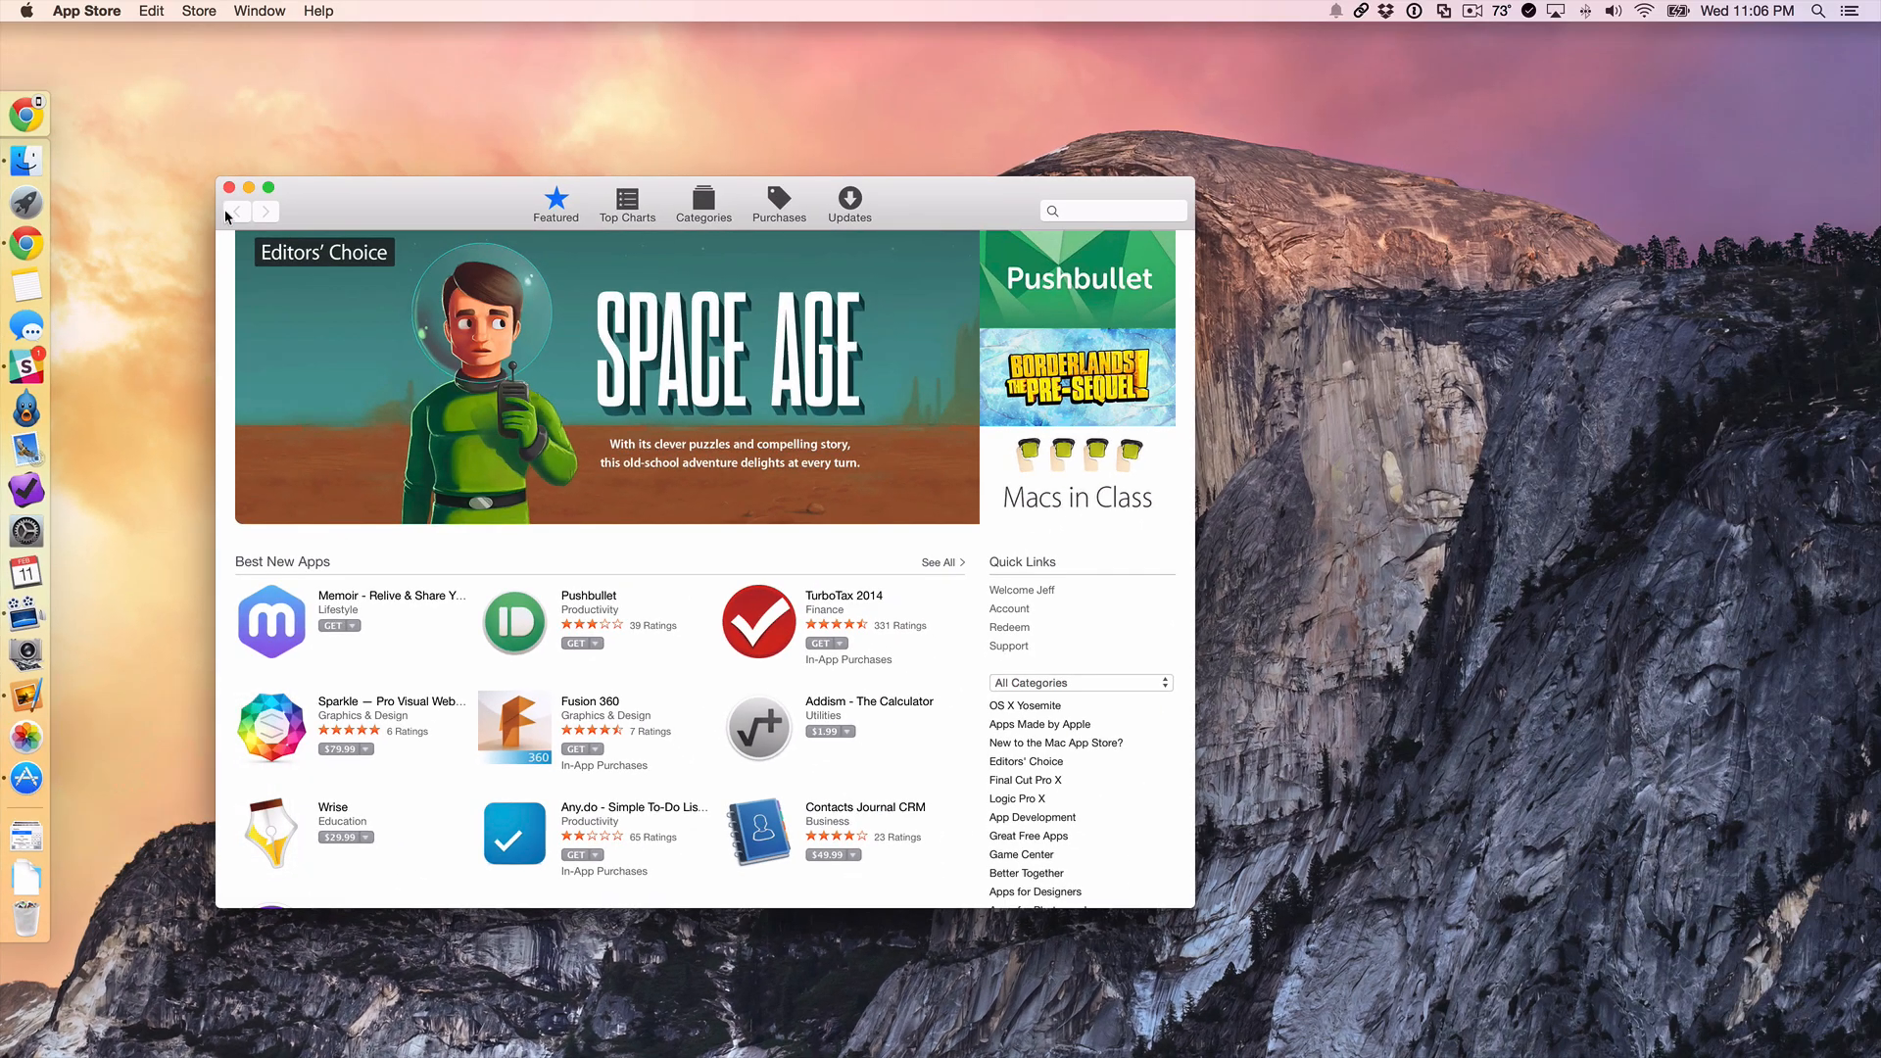
pyautogui.moveTo(230, 188)
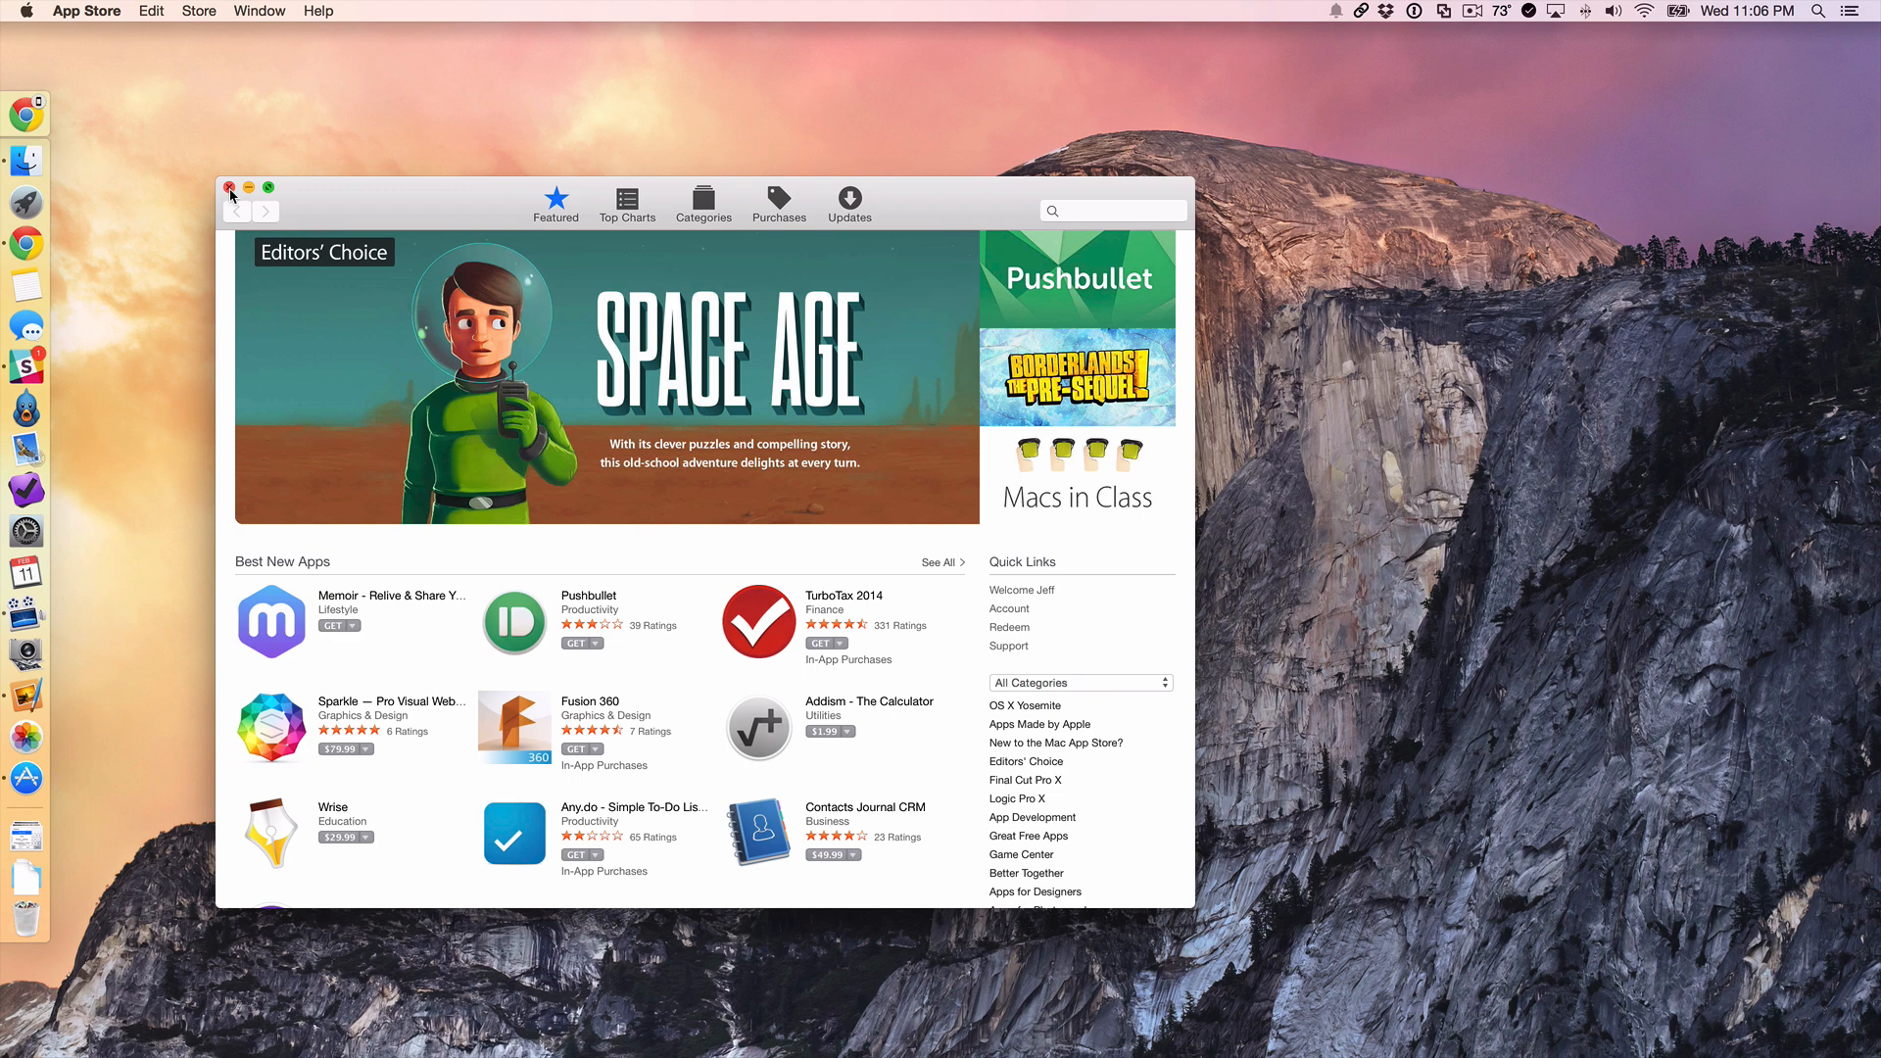
pyautogui.click(230, 187)
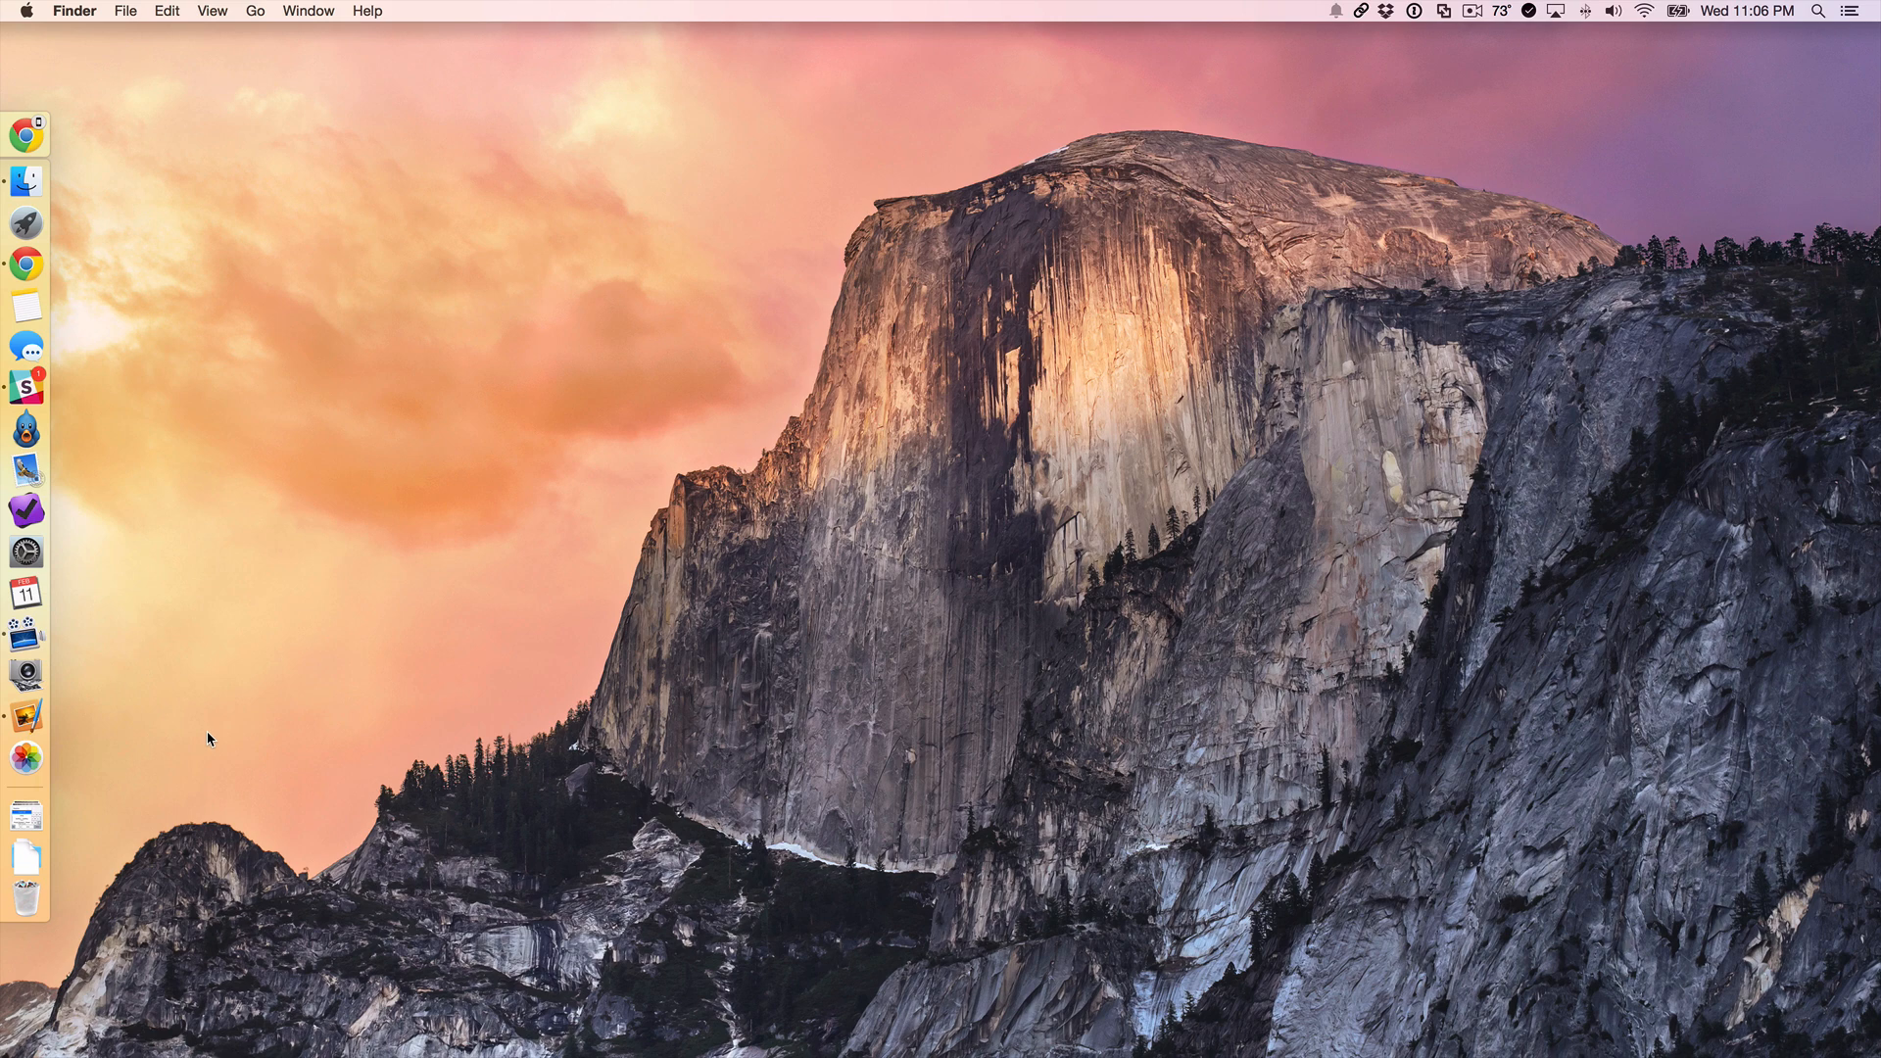
pyautogui.moveTo(199, 744)
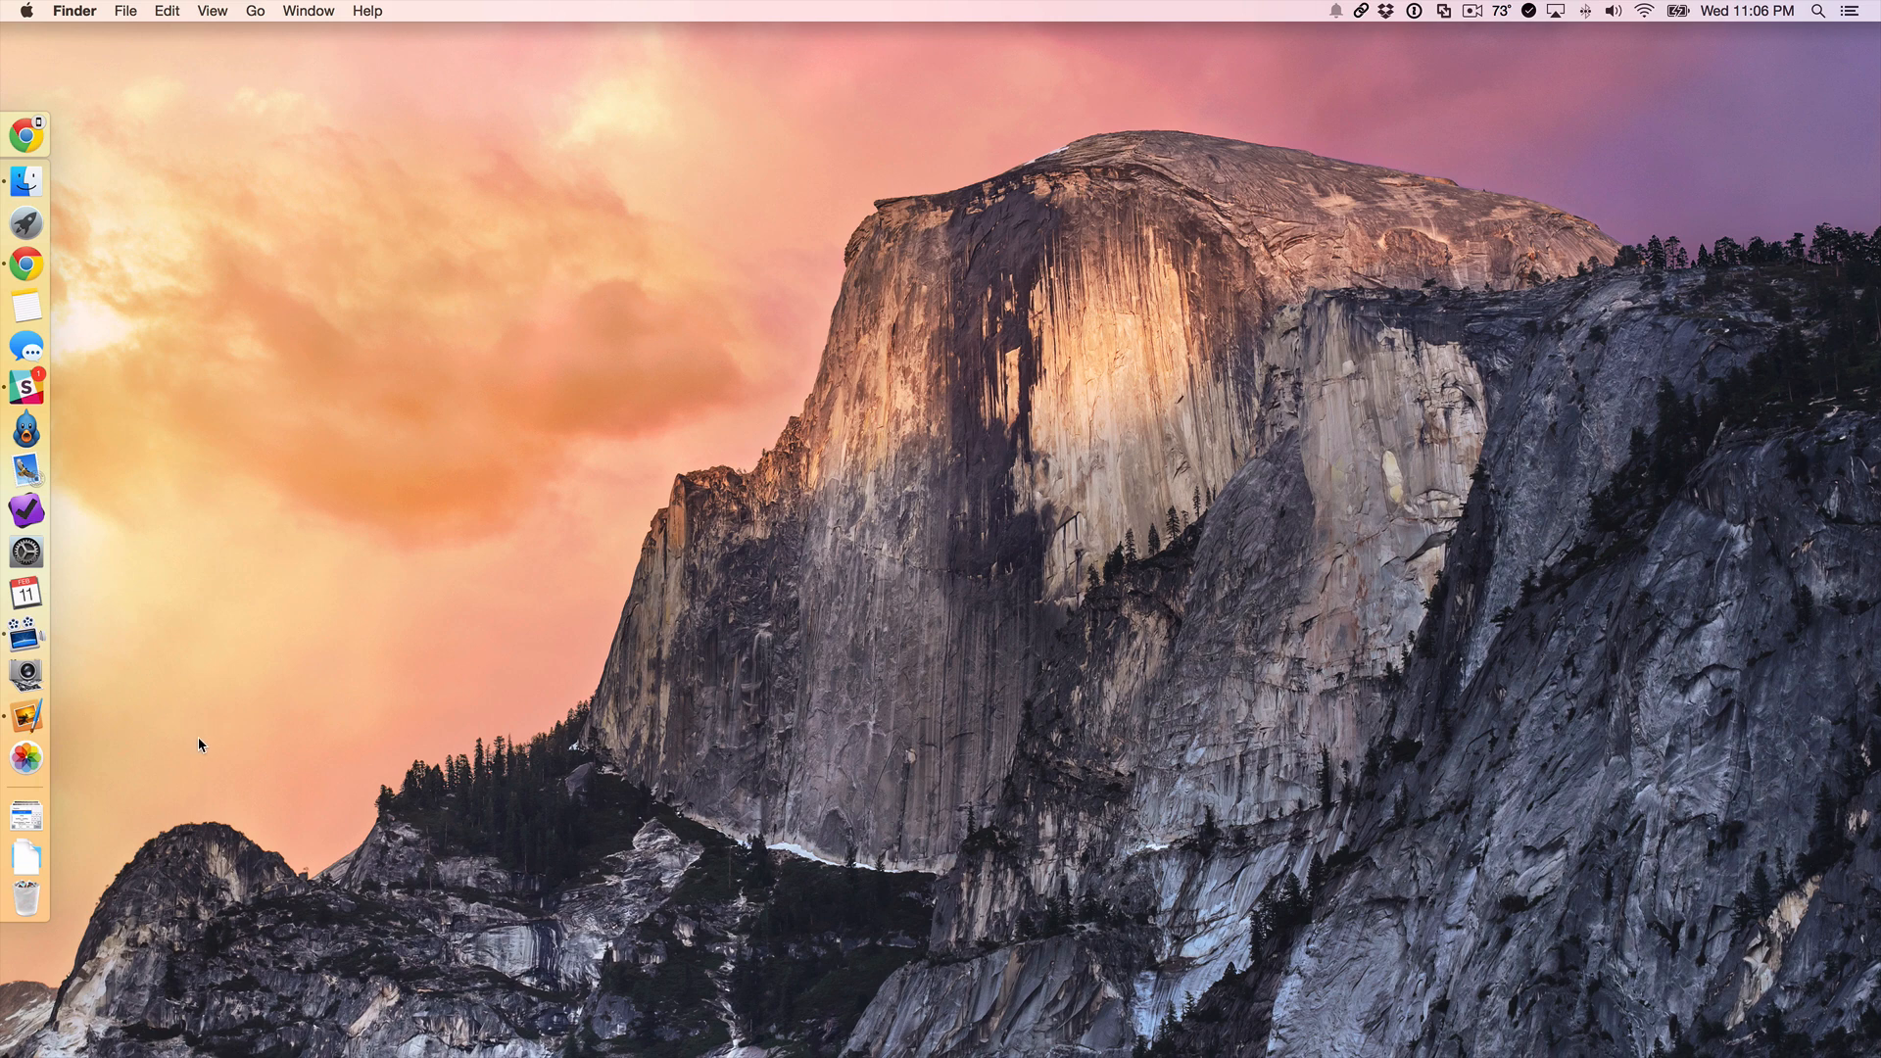
pyautogui.moveTo(198, 754)
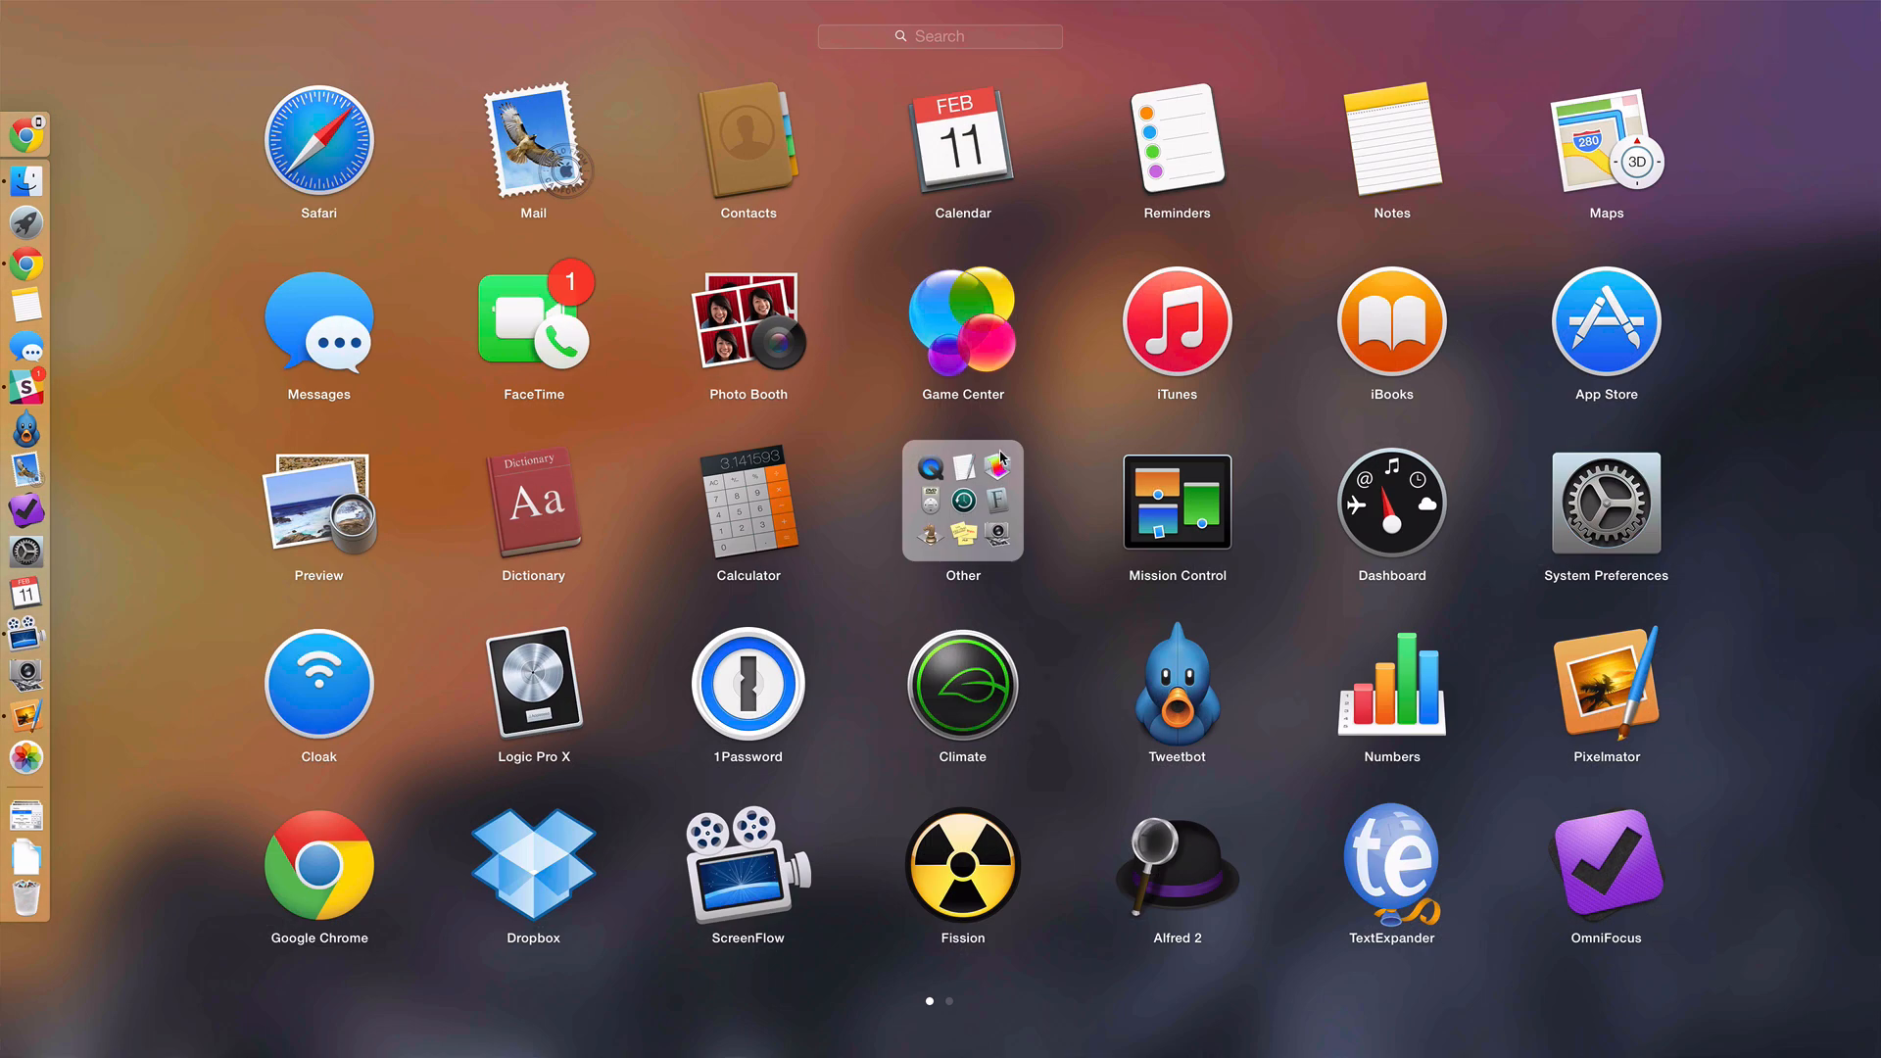
pyautogui.click(1604, 326)
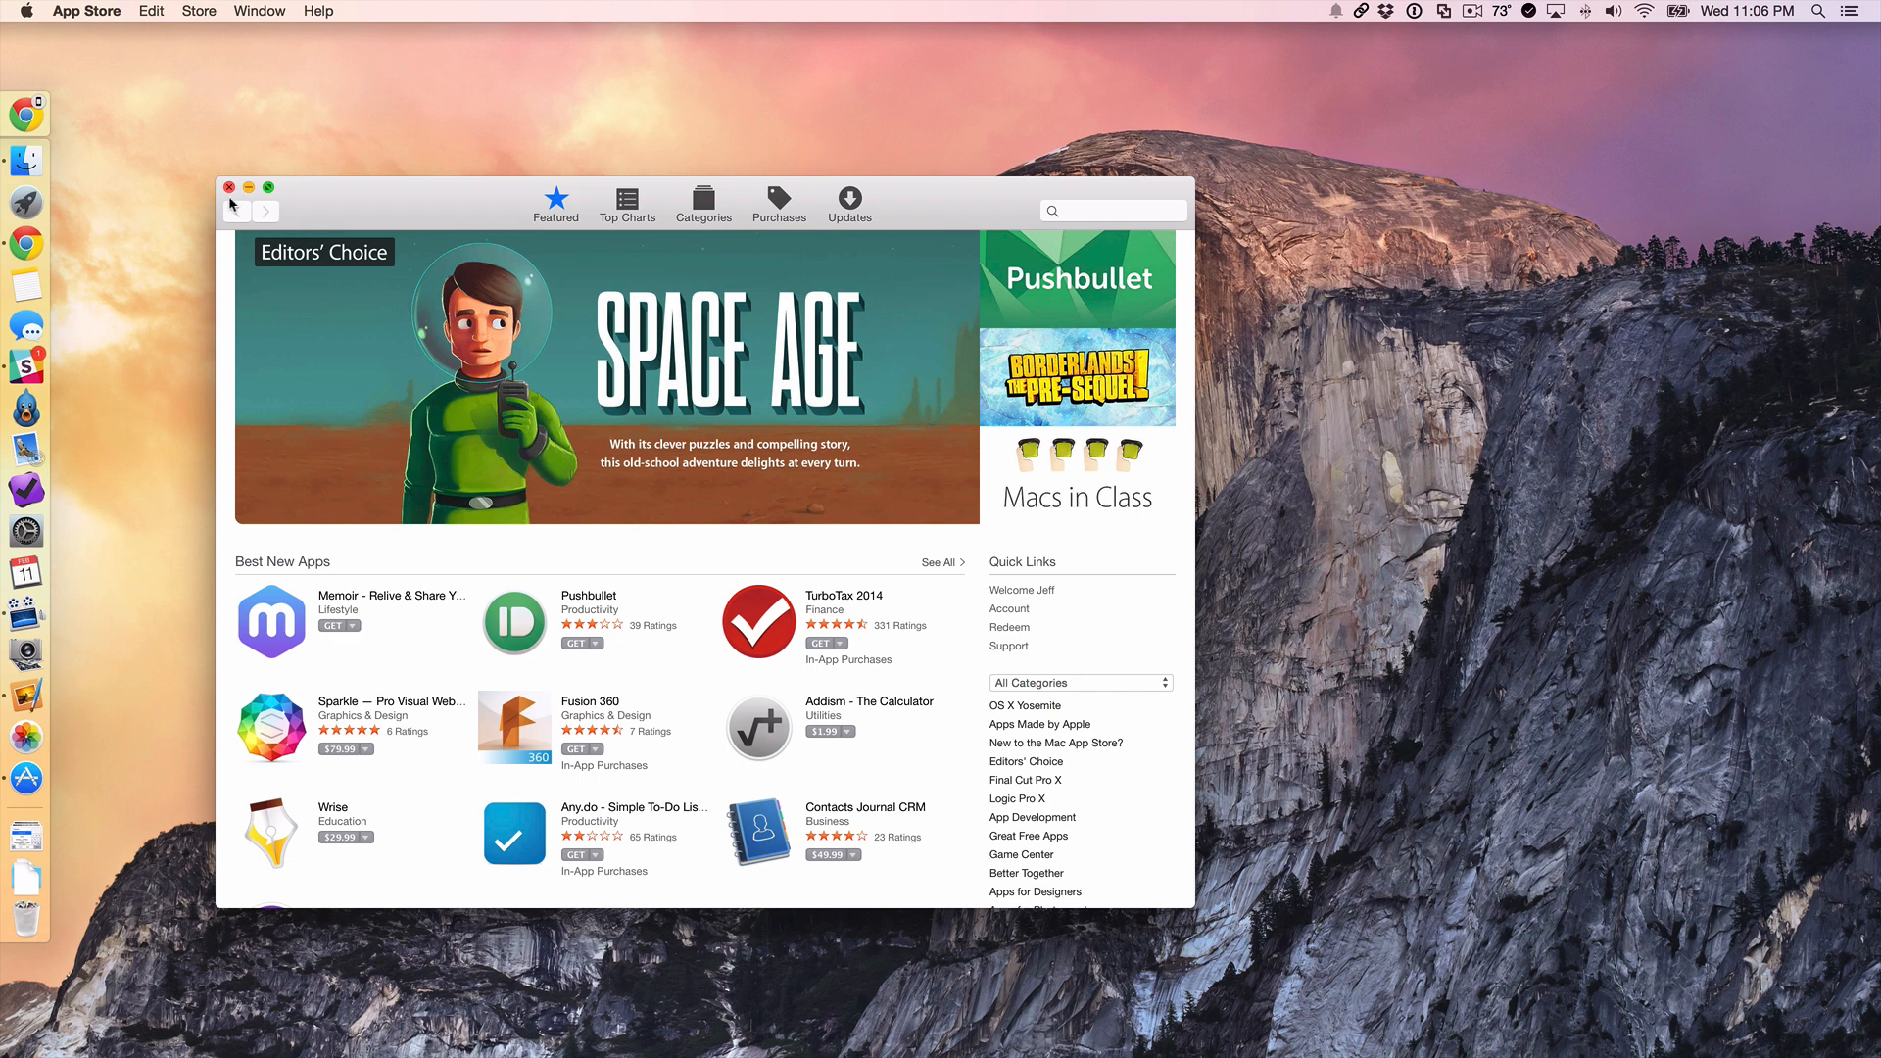
pyautogui.moveTo(87, 636)
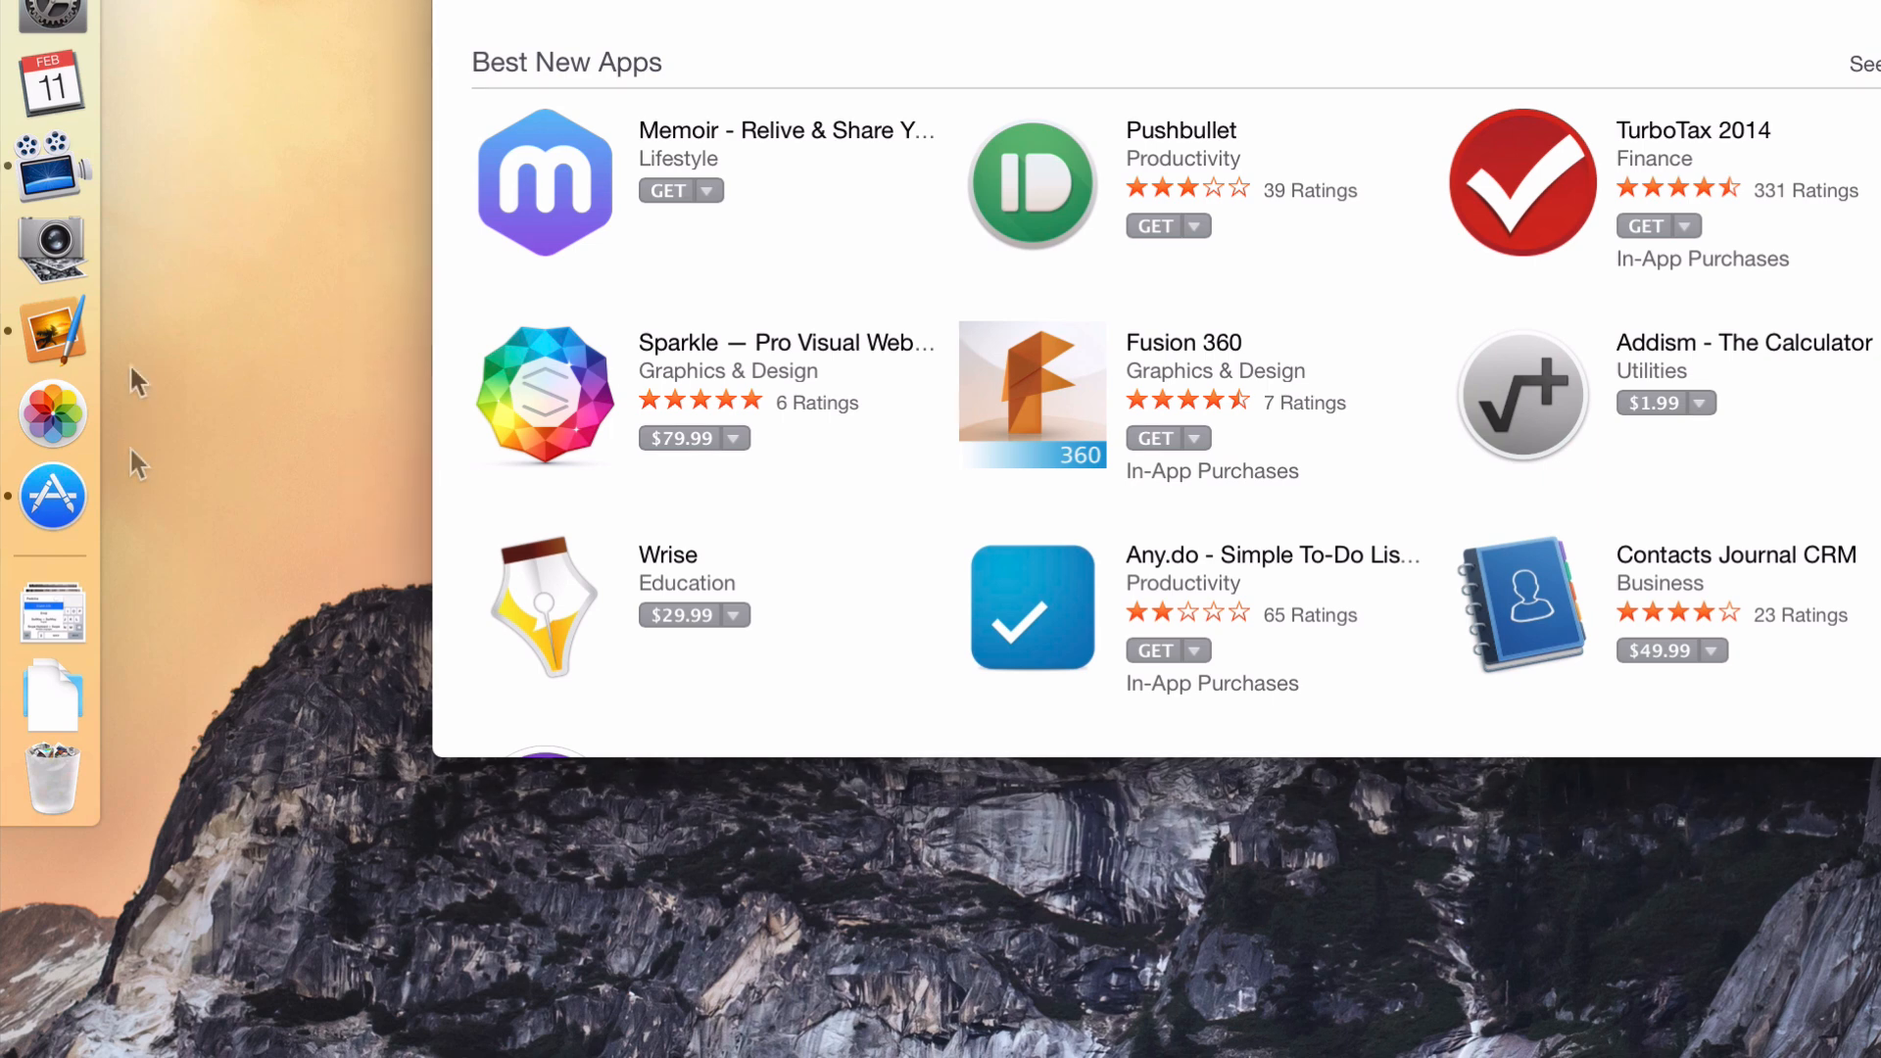
pyautogui.rightClick(52, 497)
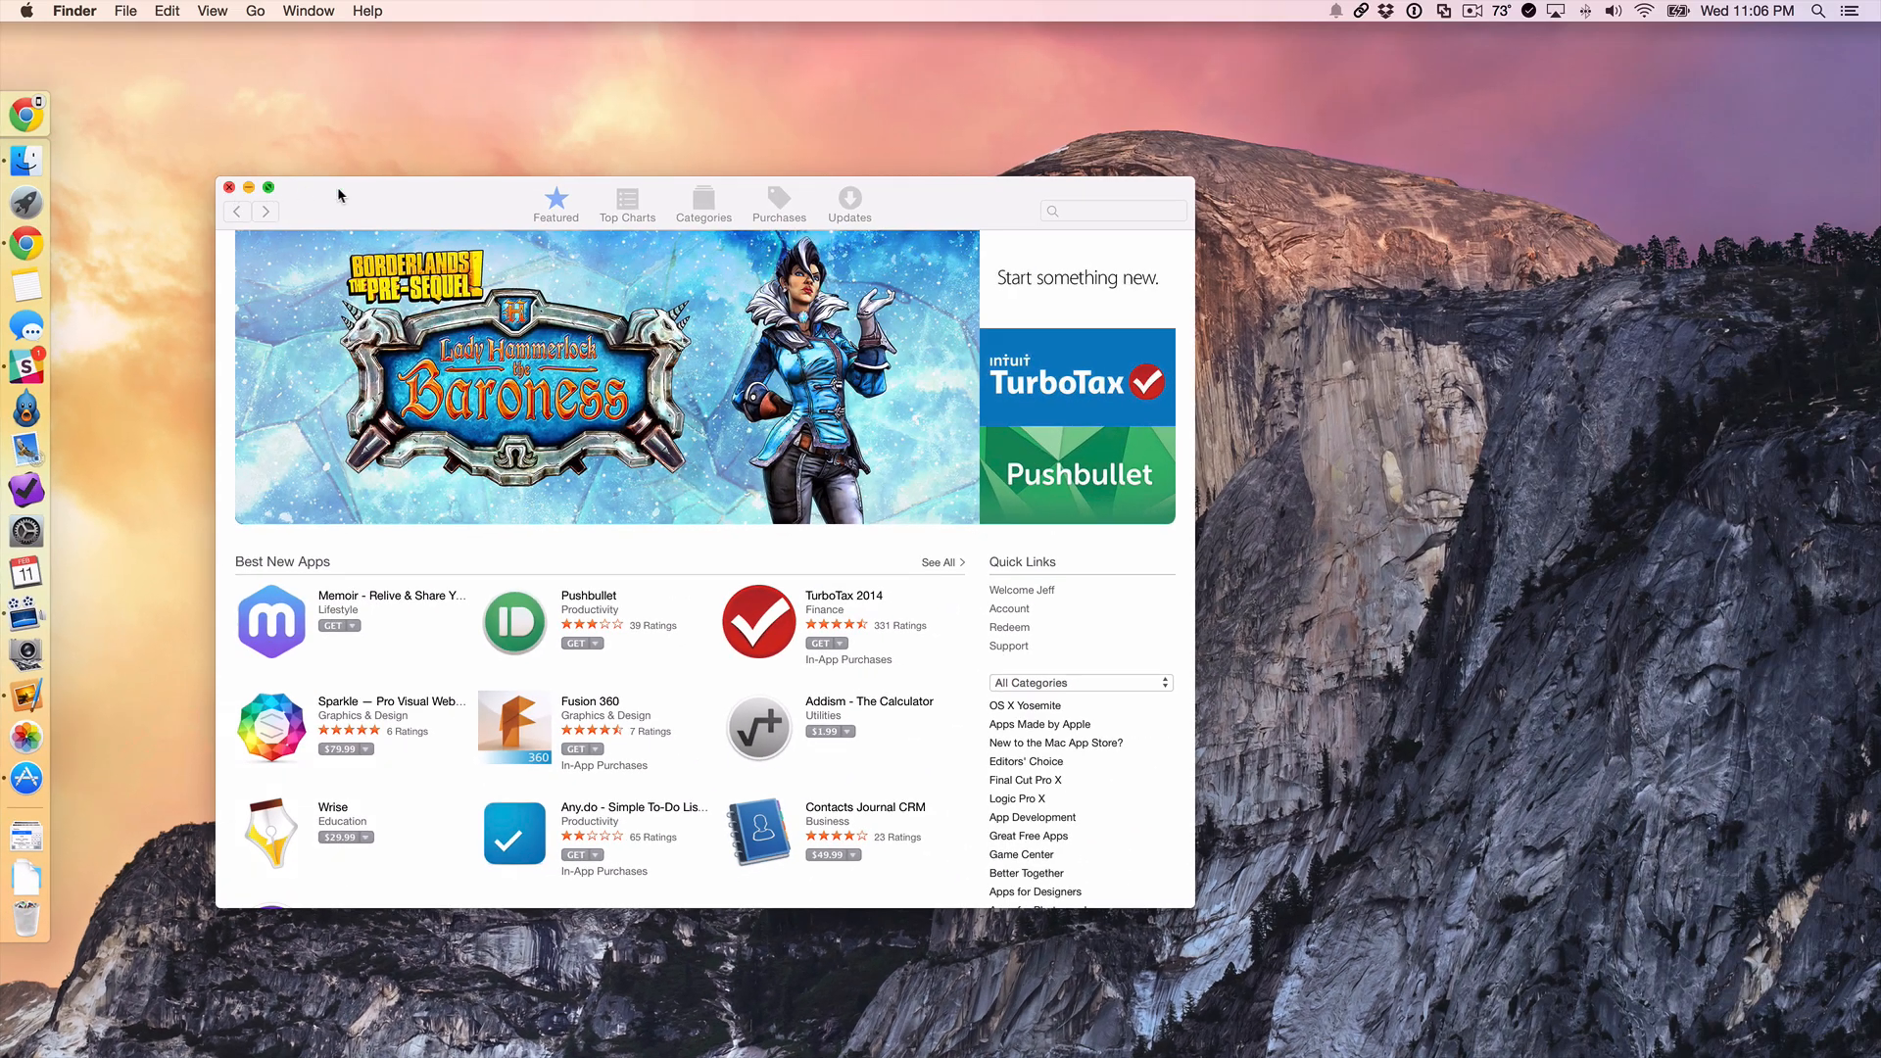
pyautogui.click(228, 187)
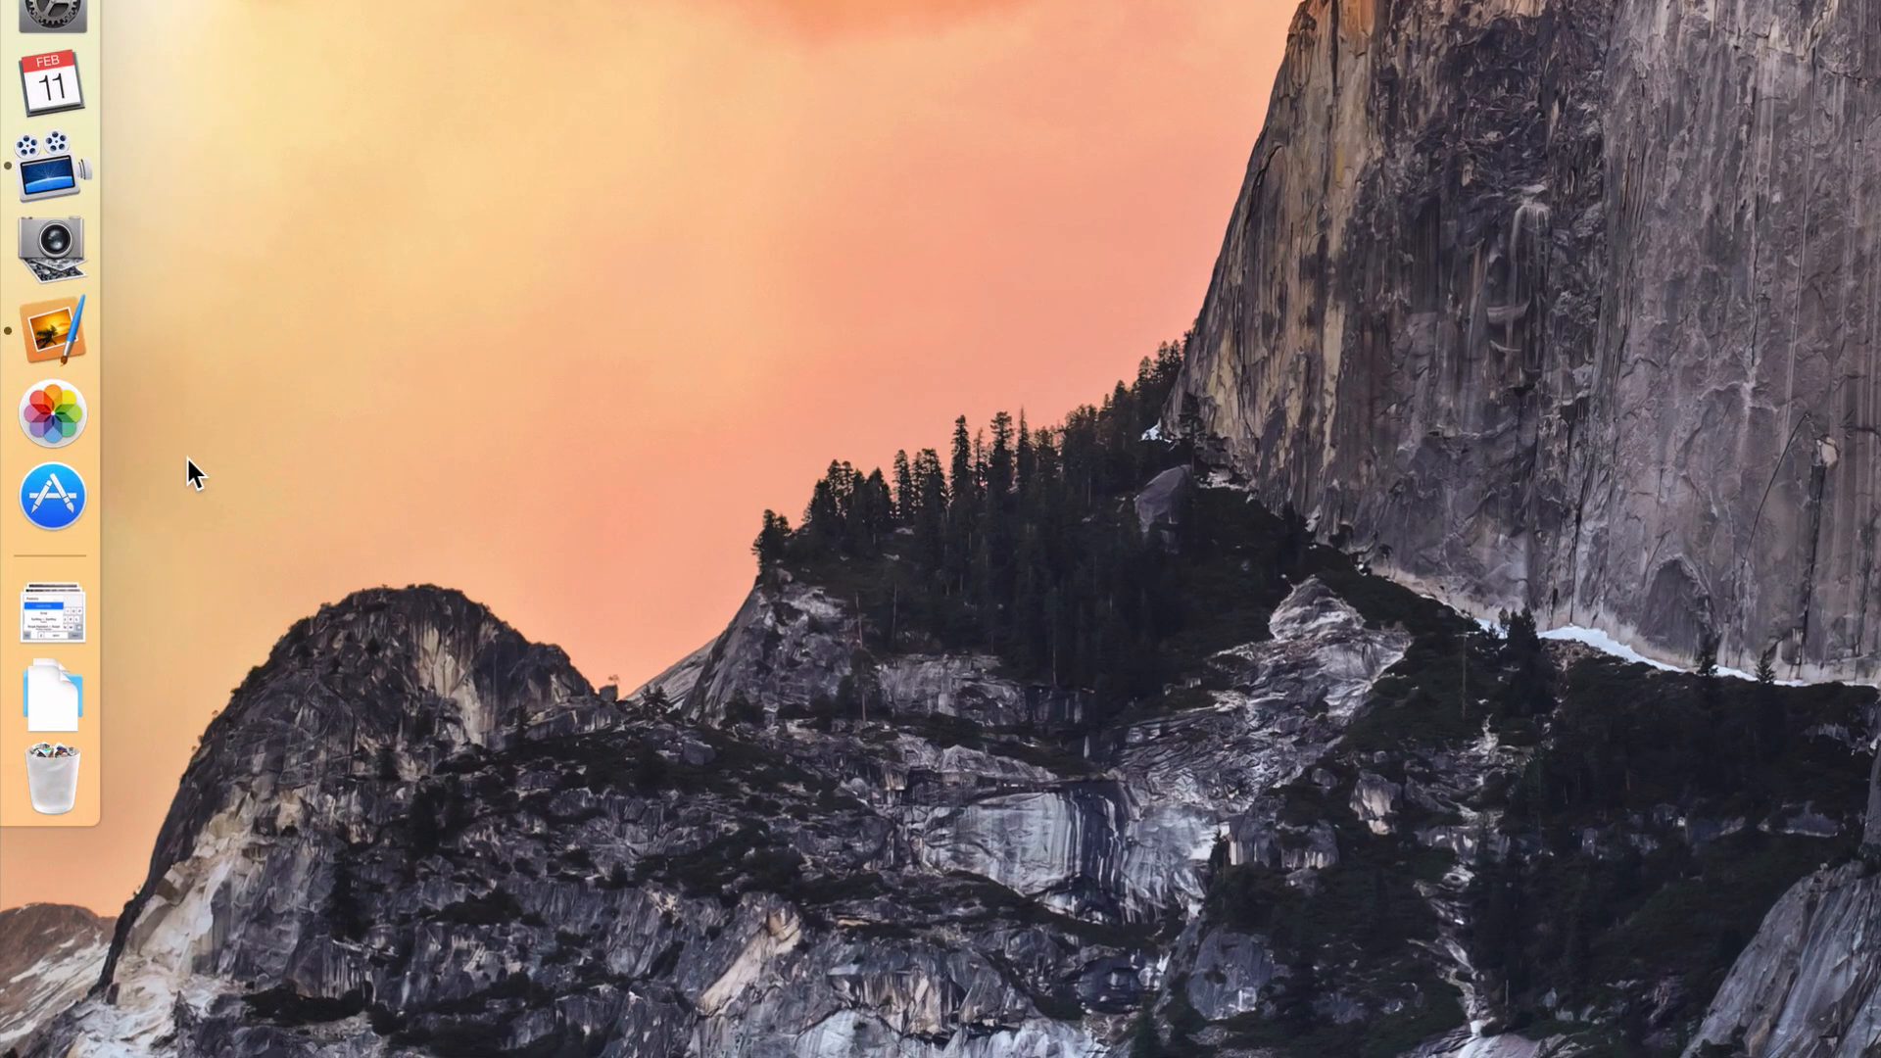
pyautogui.rightClick(52, 497)
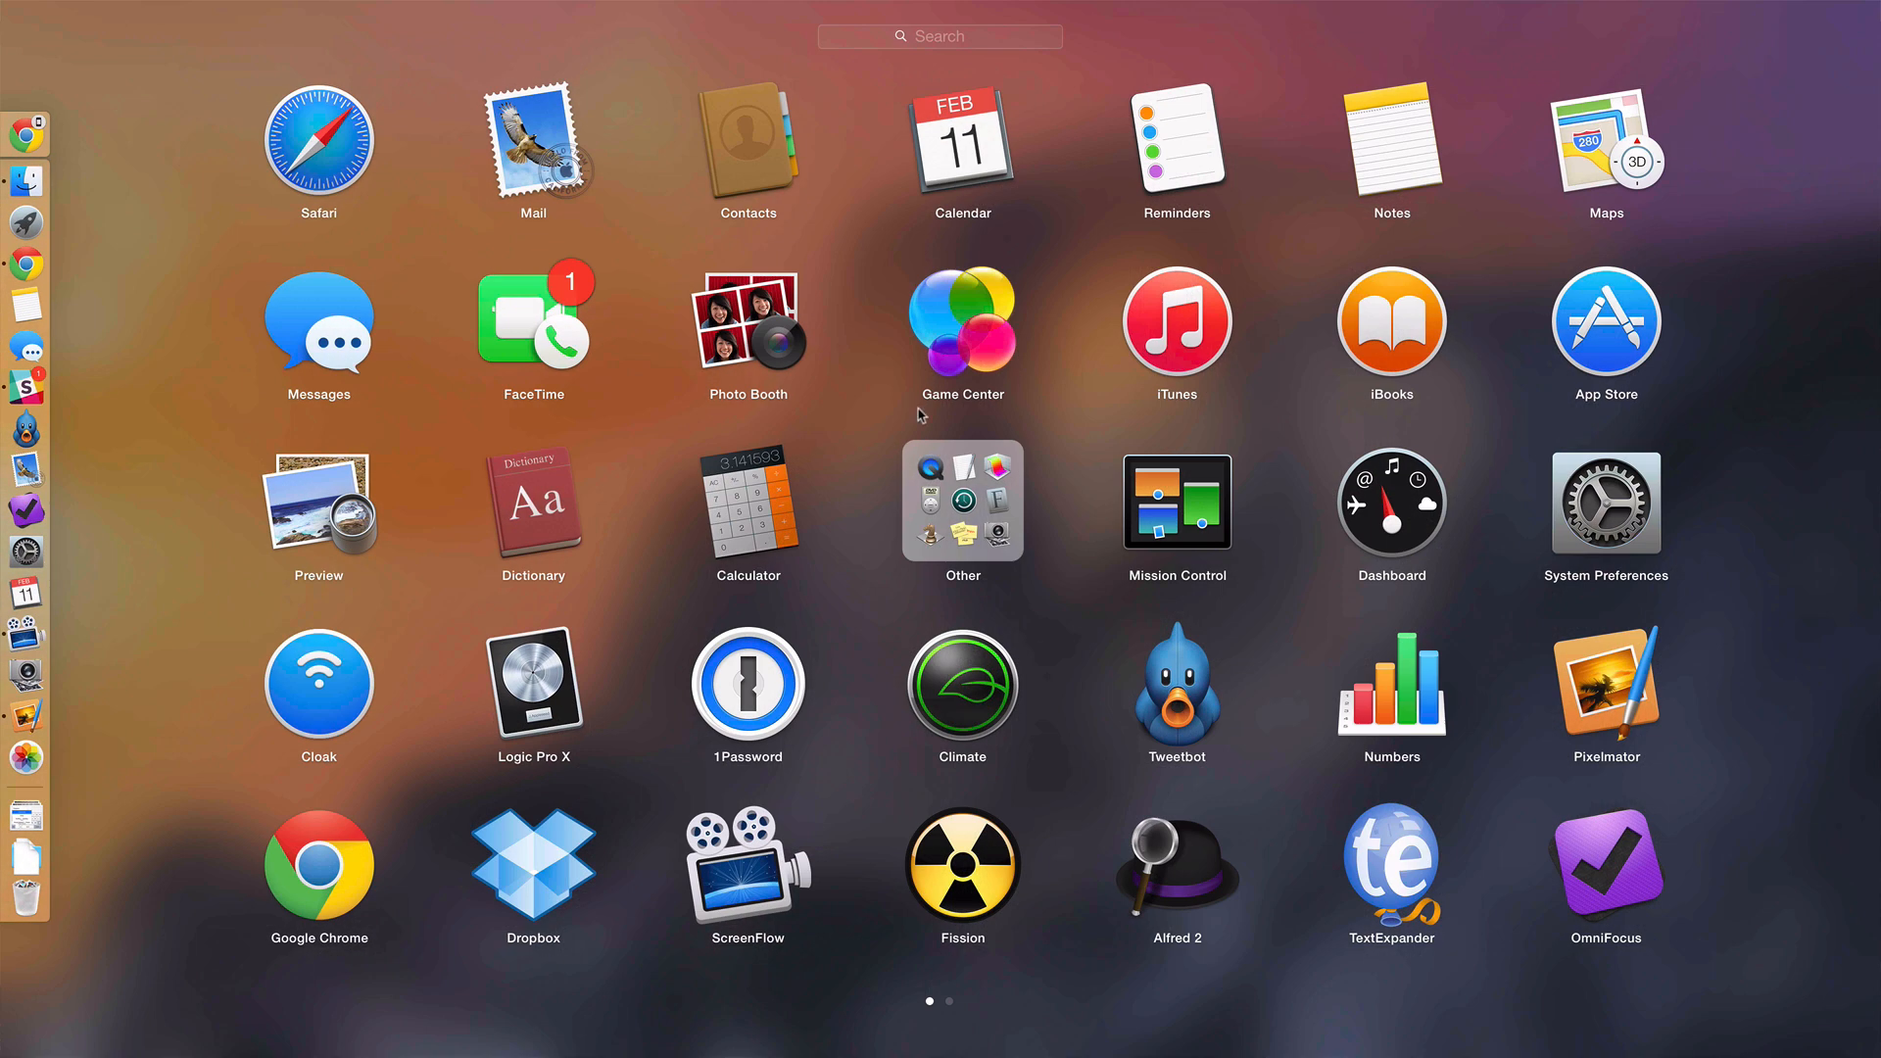
# Step: Open and close the App Store, then choose Remove from Dock on its icon
pyautogui.click(1605, 321)
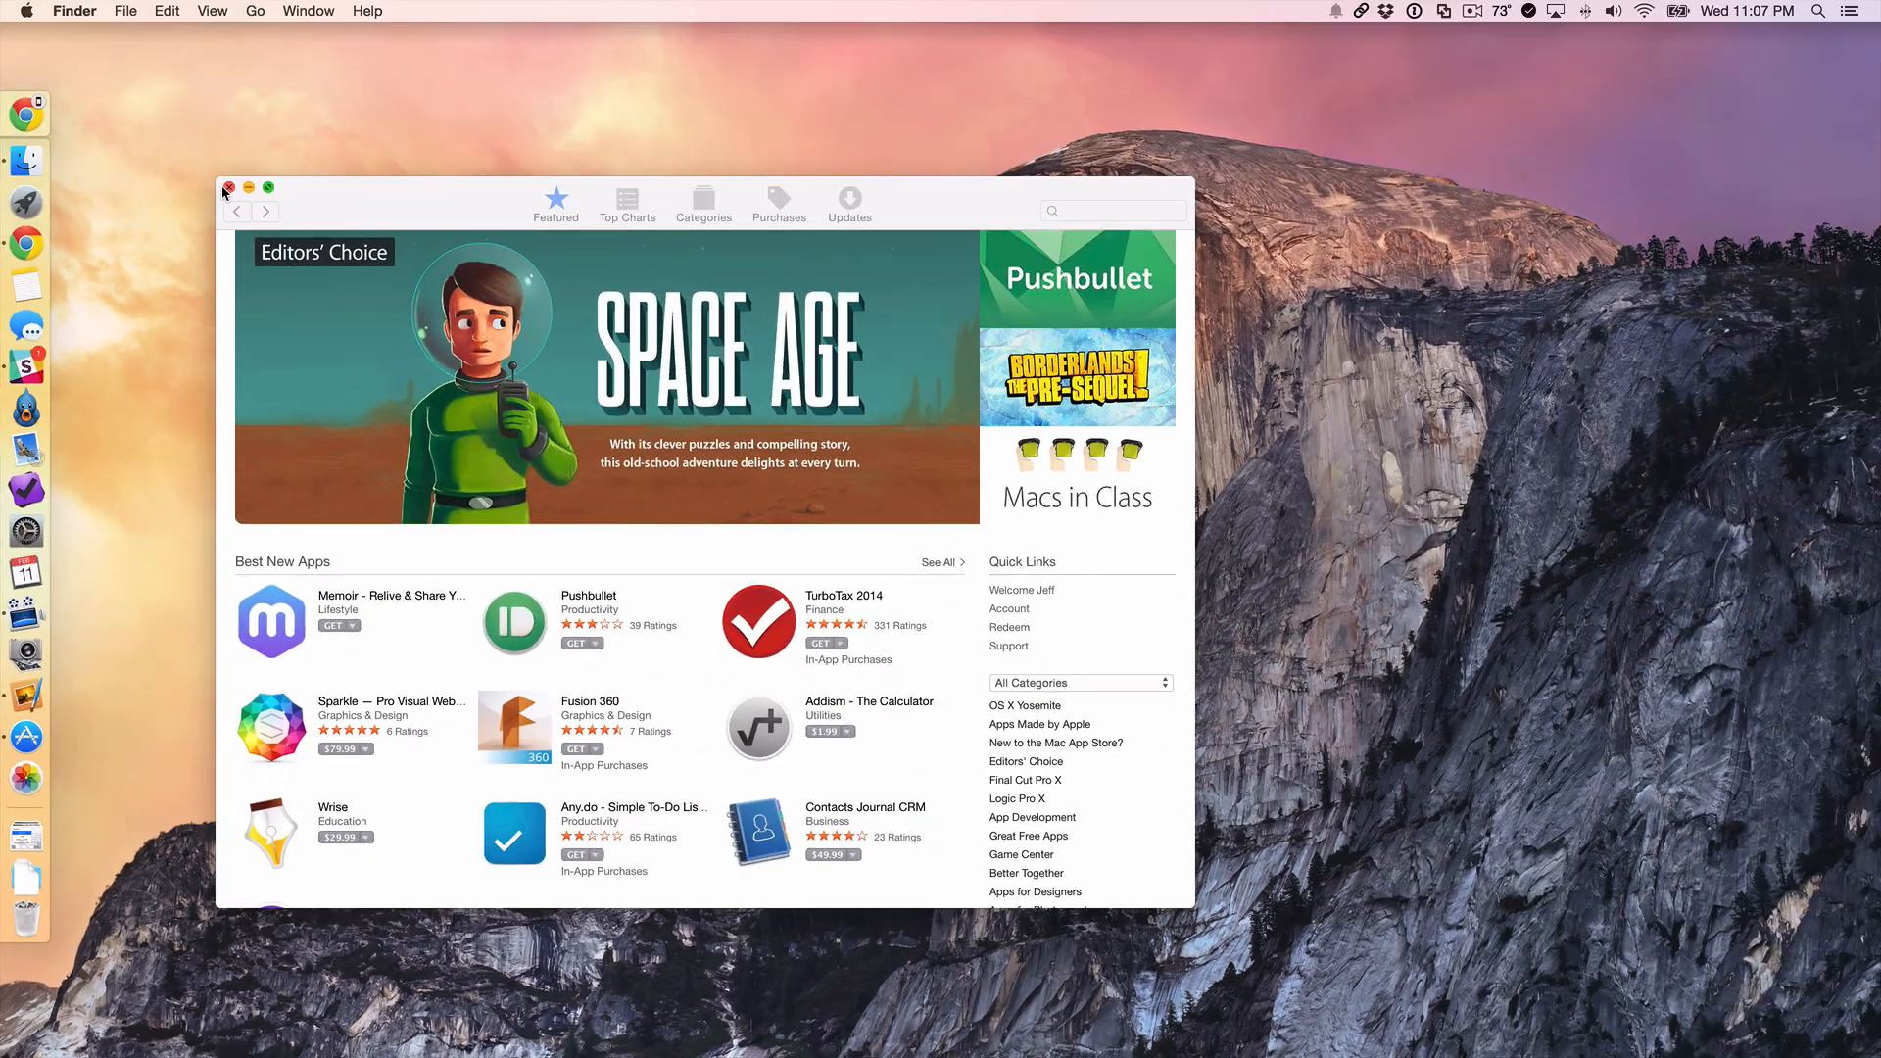
pyautogui.click(226, 187)
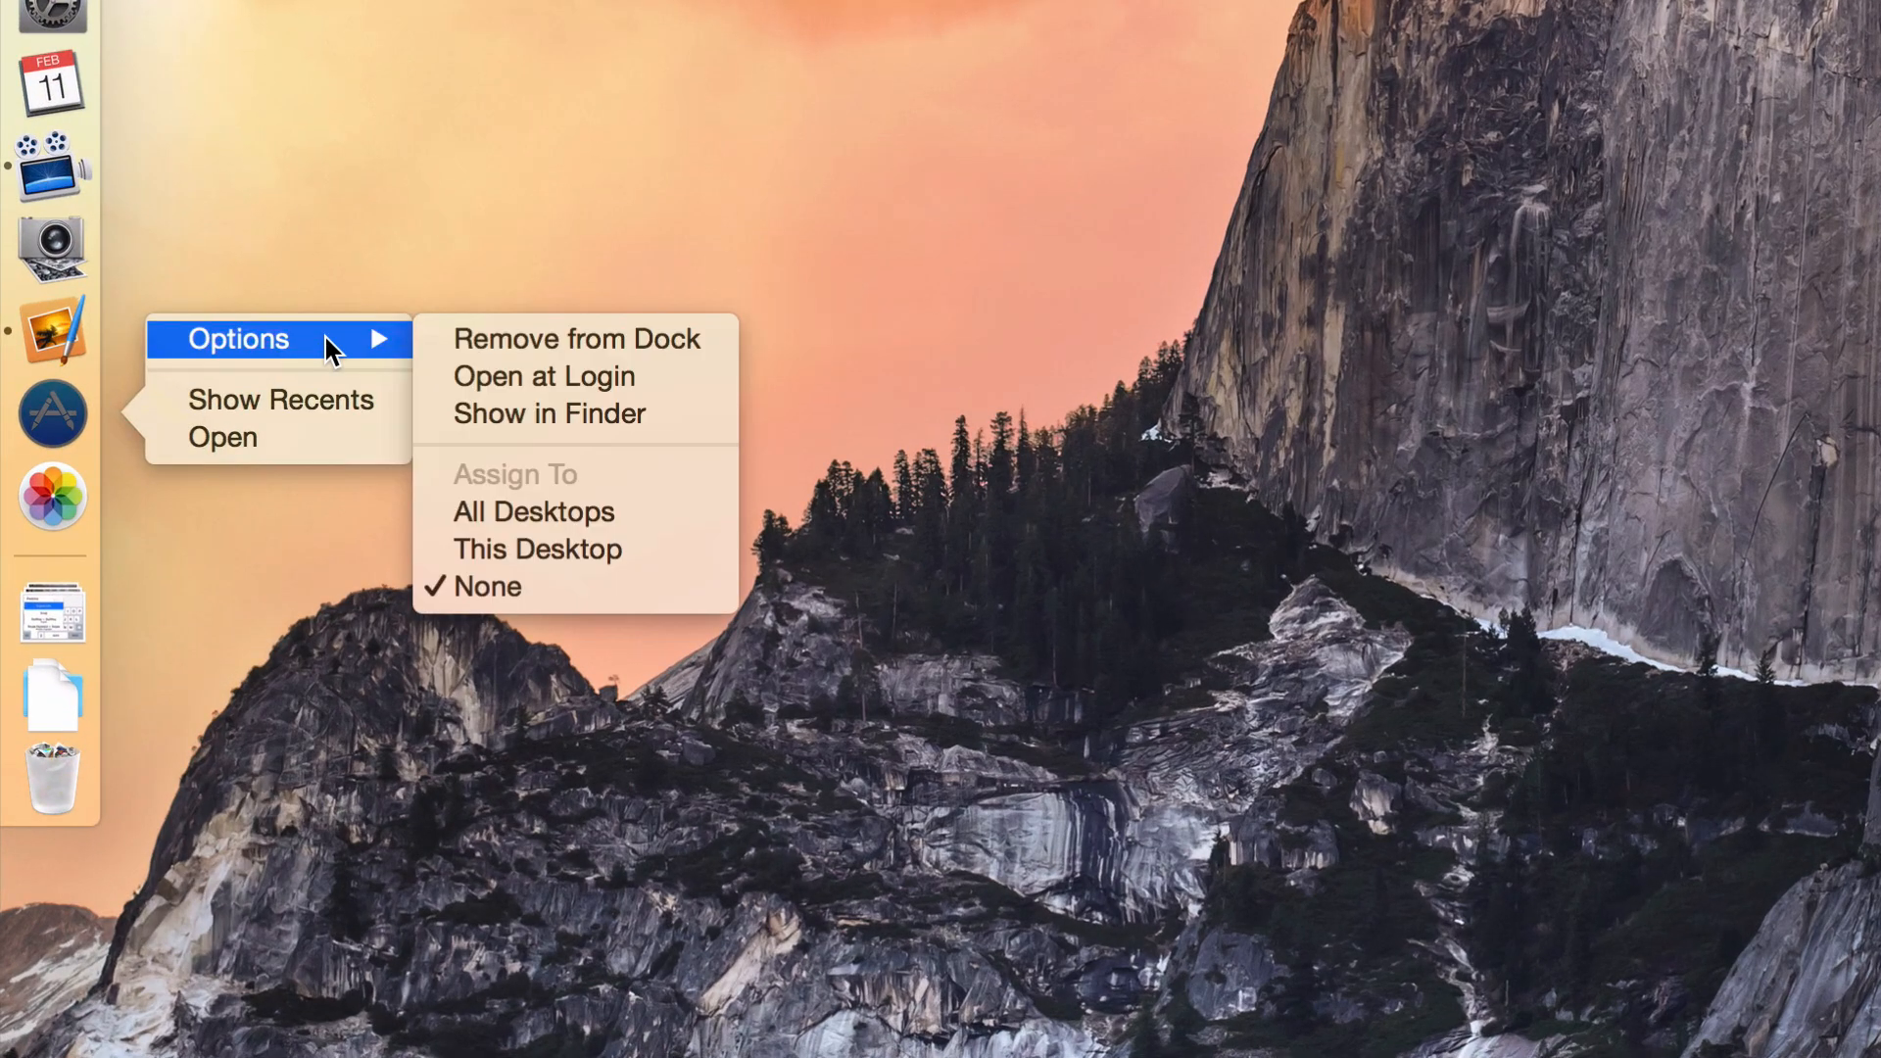
pyautogui.moveTo(576, 340)
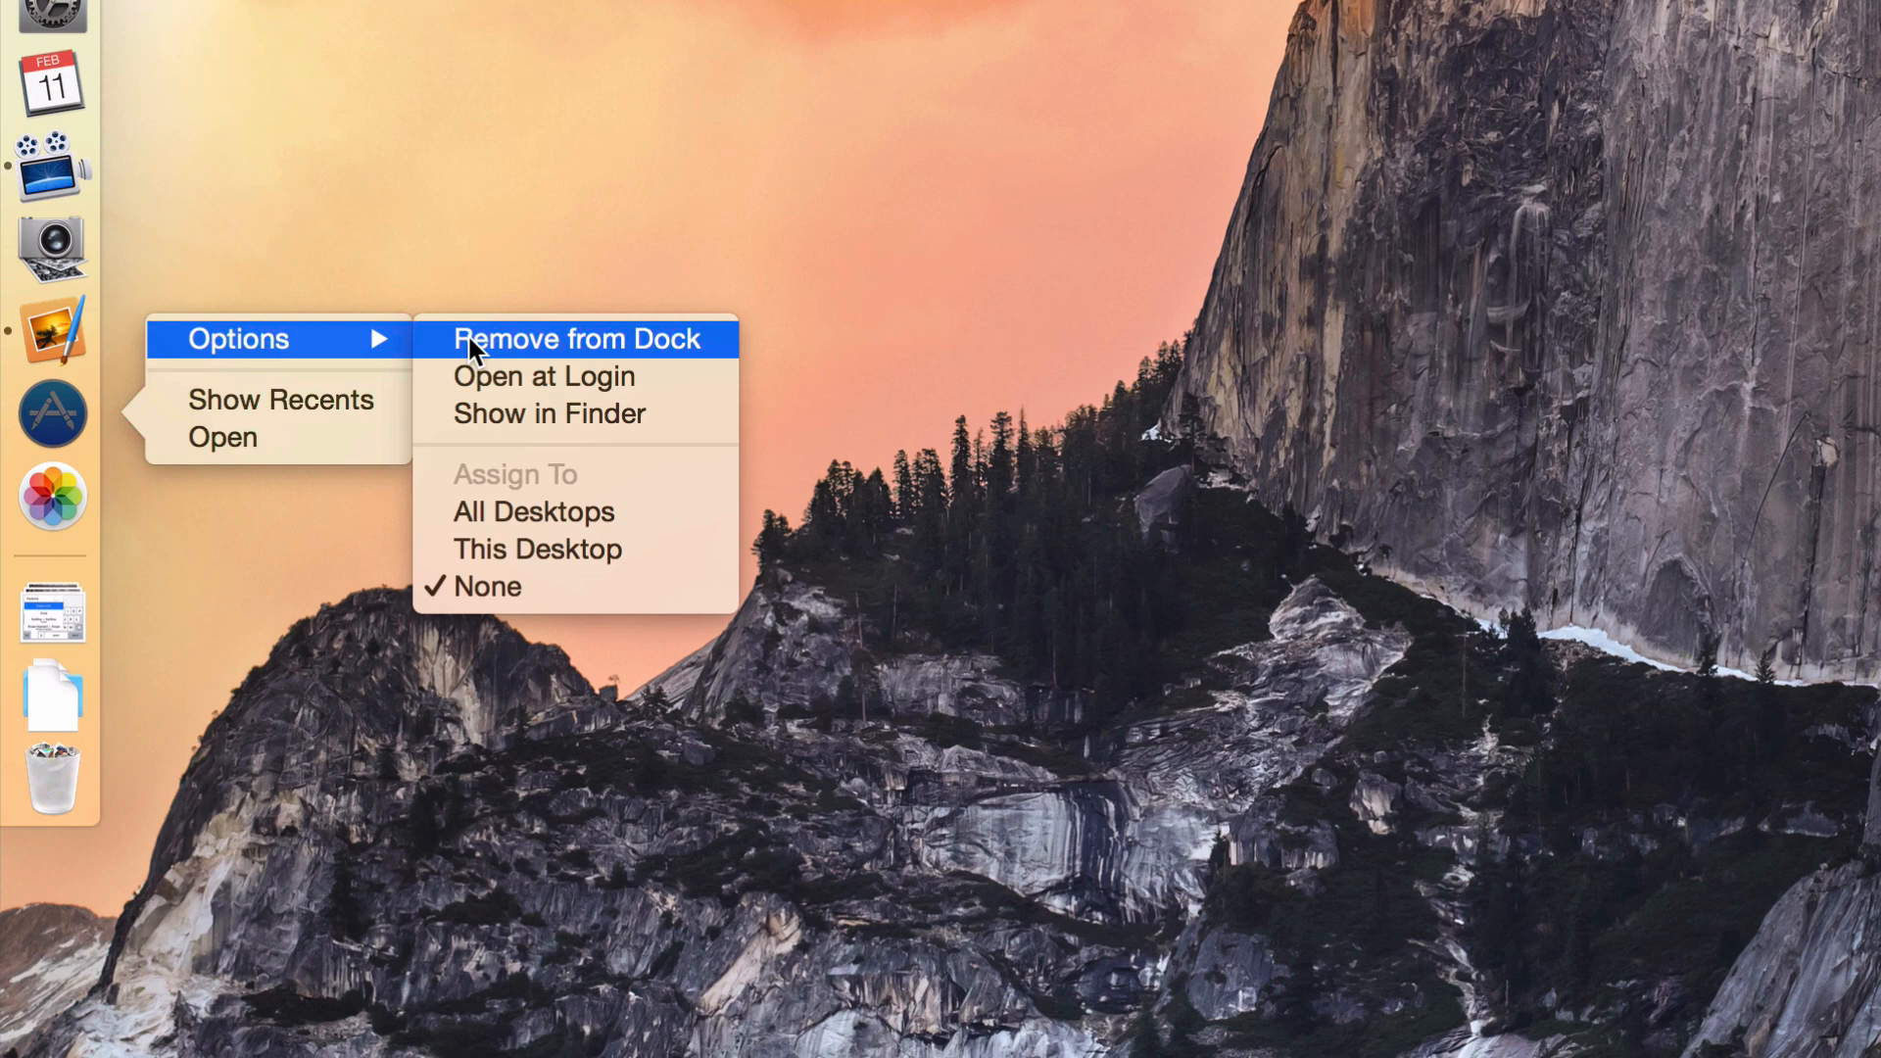
pyautogui.click(575, 337)
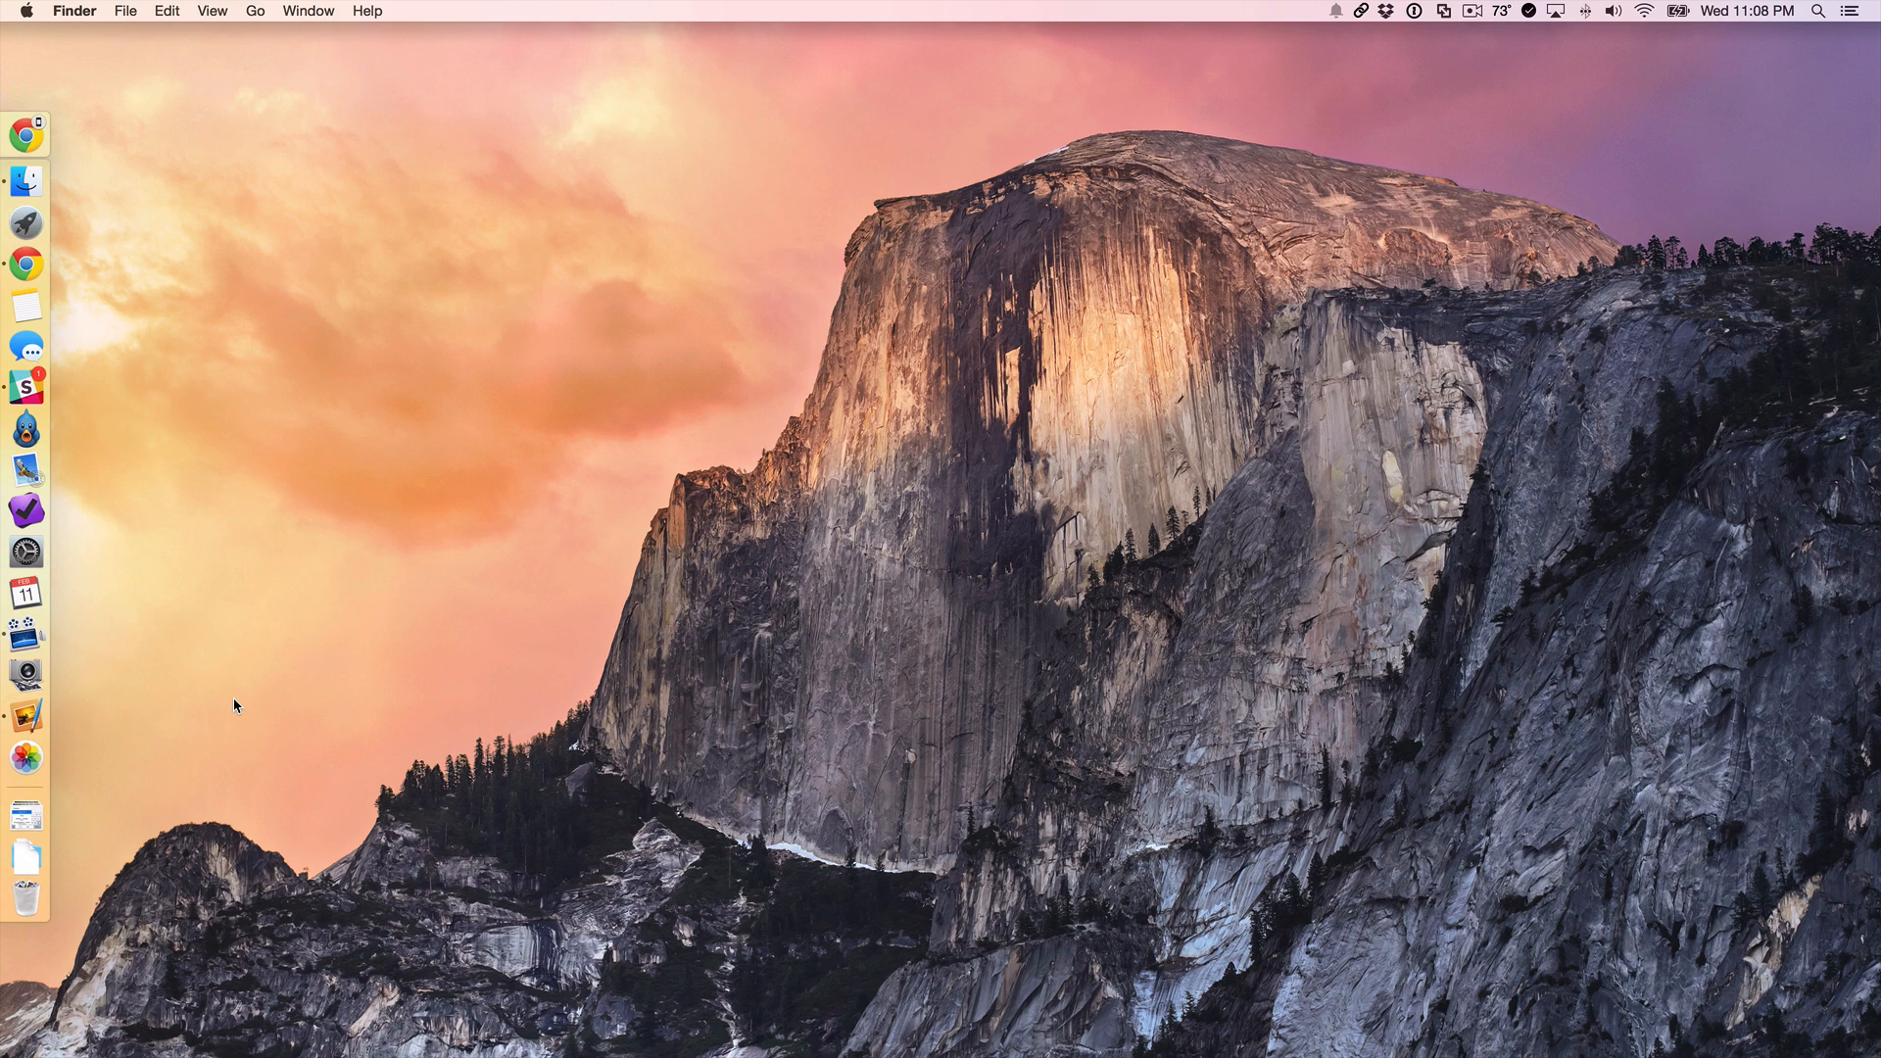
pyautogui.moveTo(153, 749)
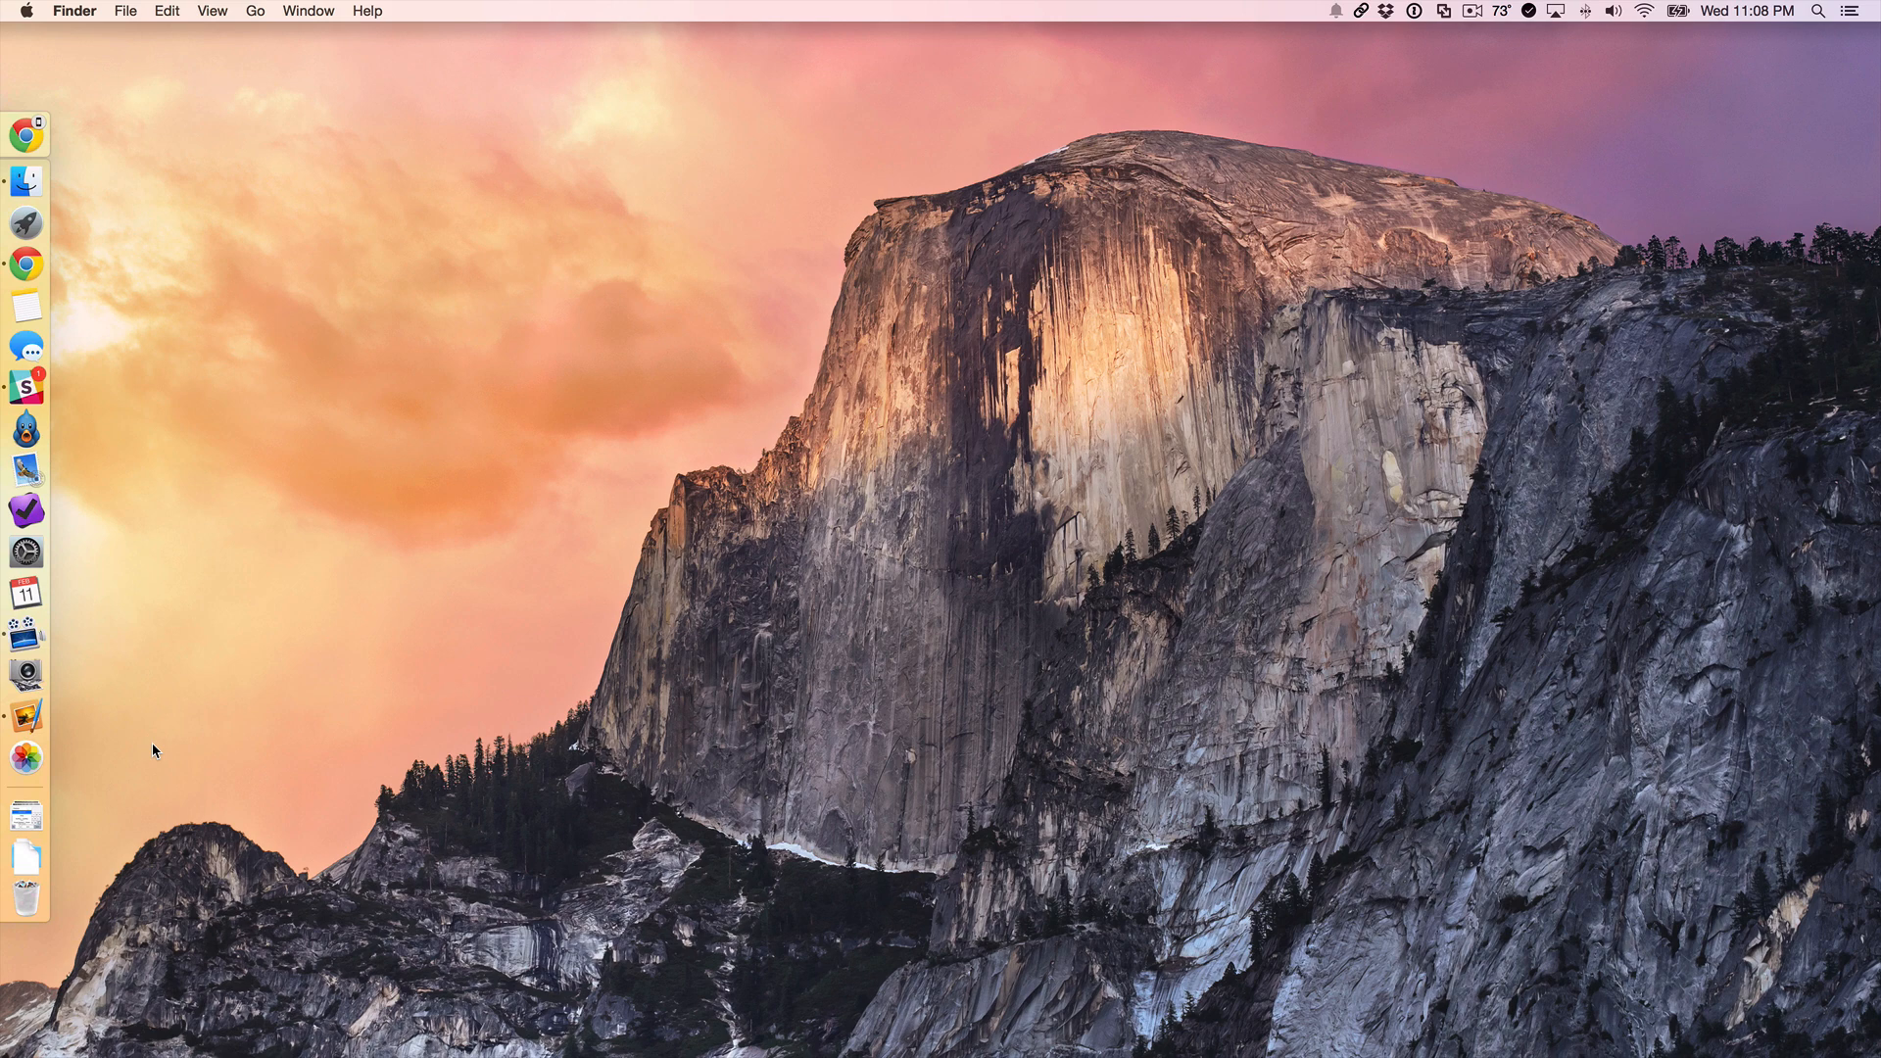
pyautogui.moveTo(117, 760)
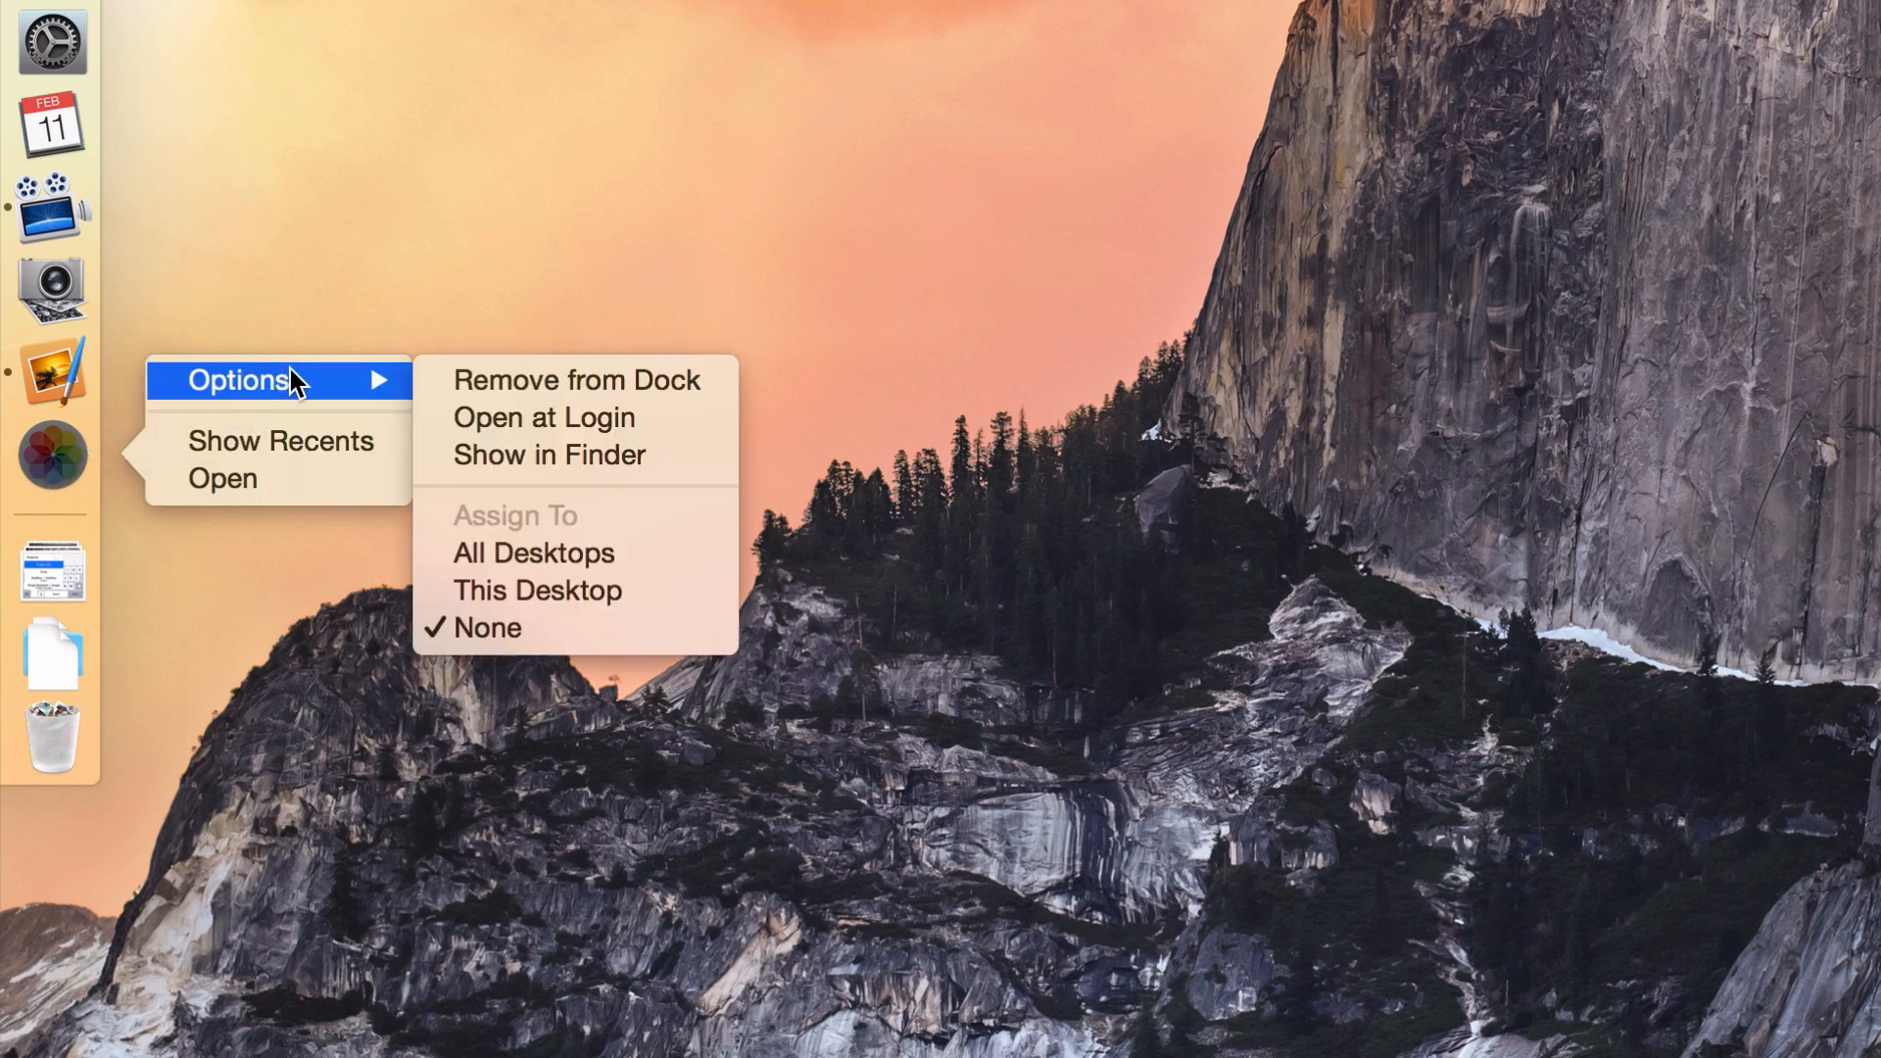
pyautogui.moveTo(564, 395)
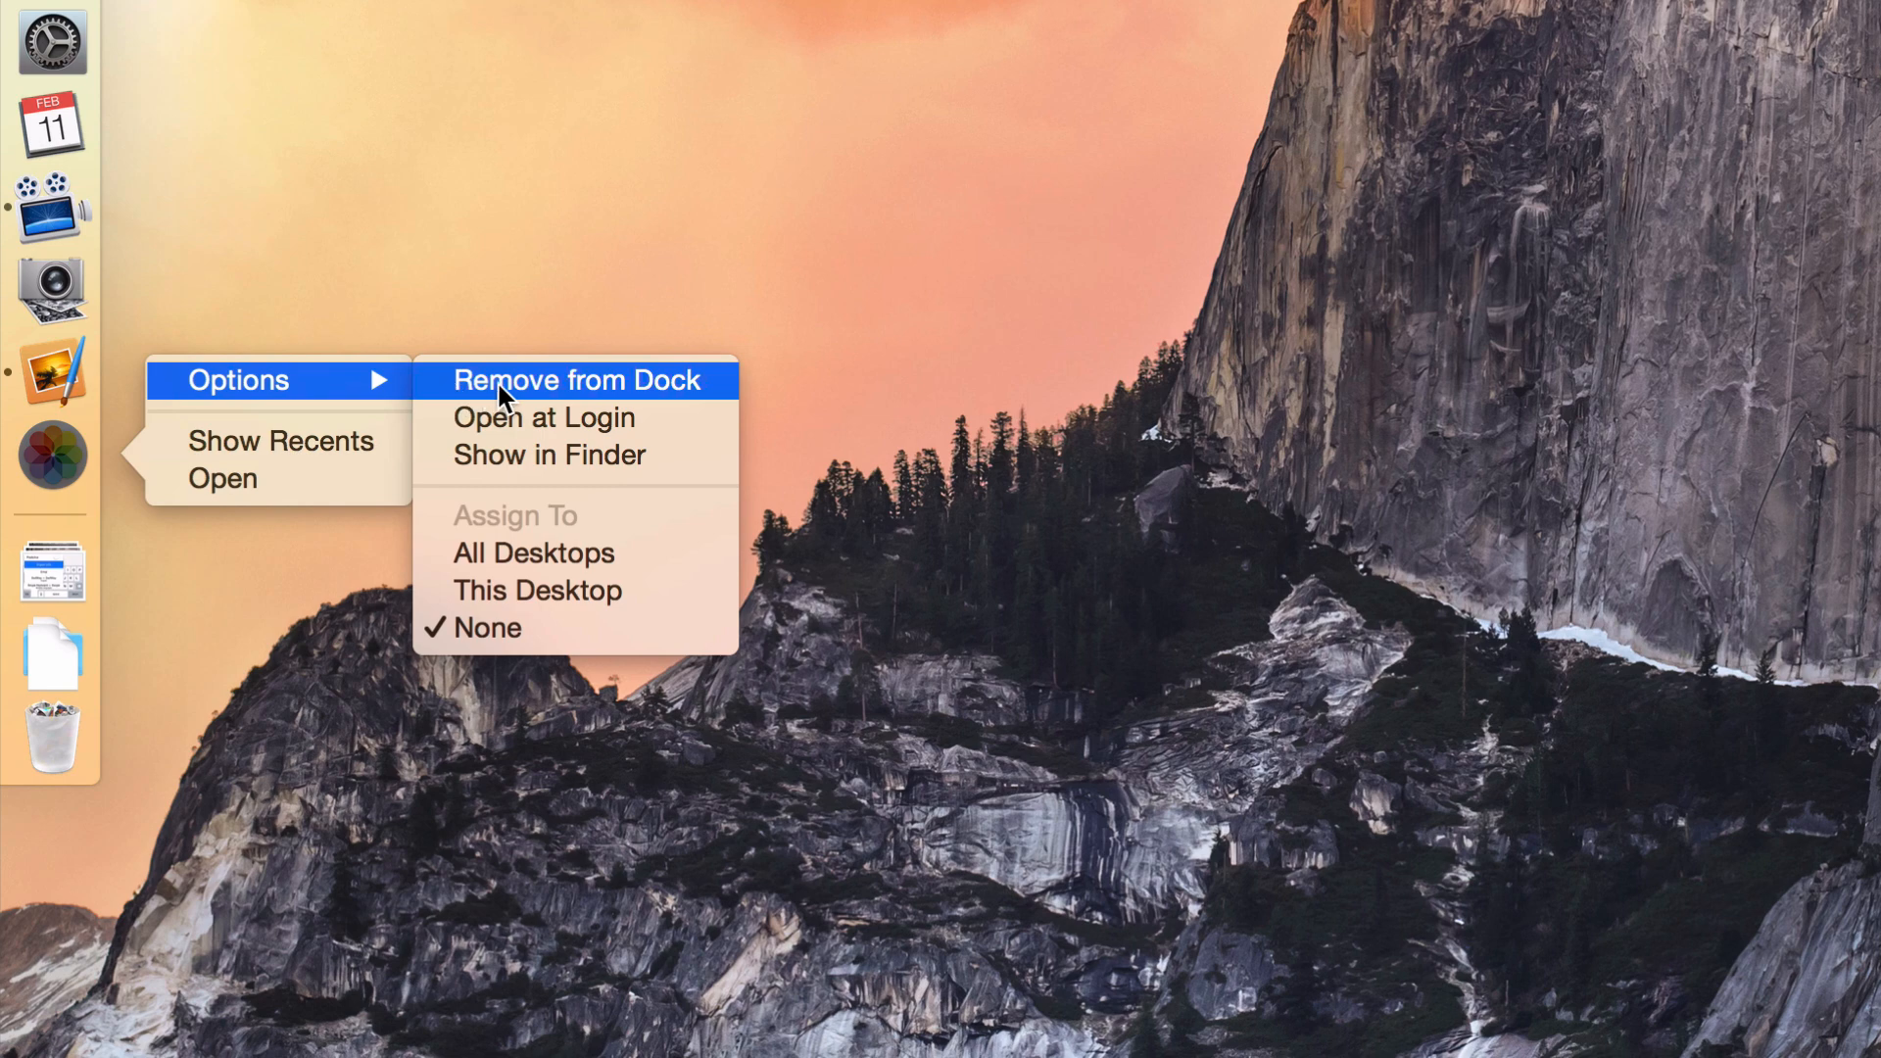
# Step: Choose Options > Remove from Dock on the Photos Dock icon
pyautogui.click(576, 379)
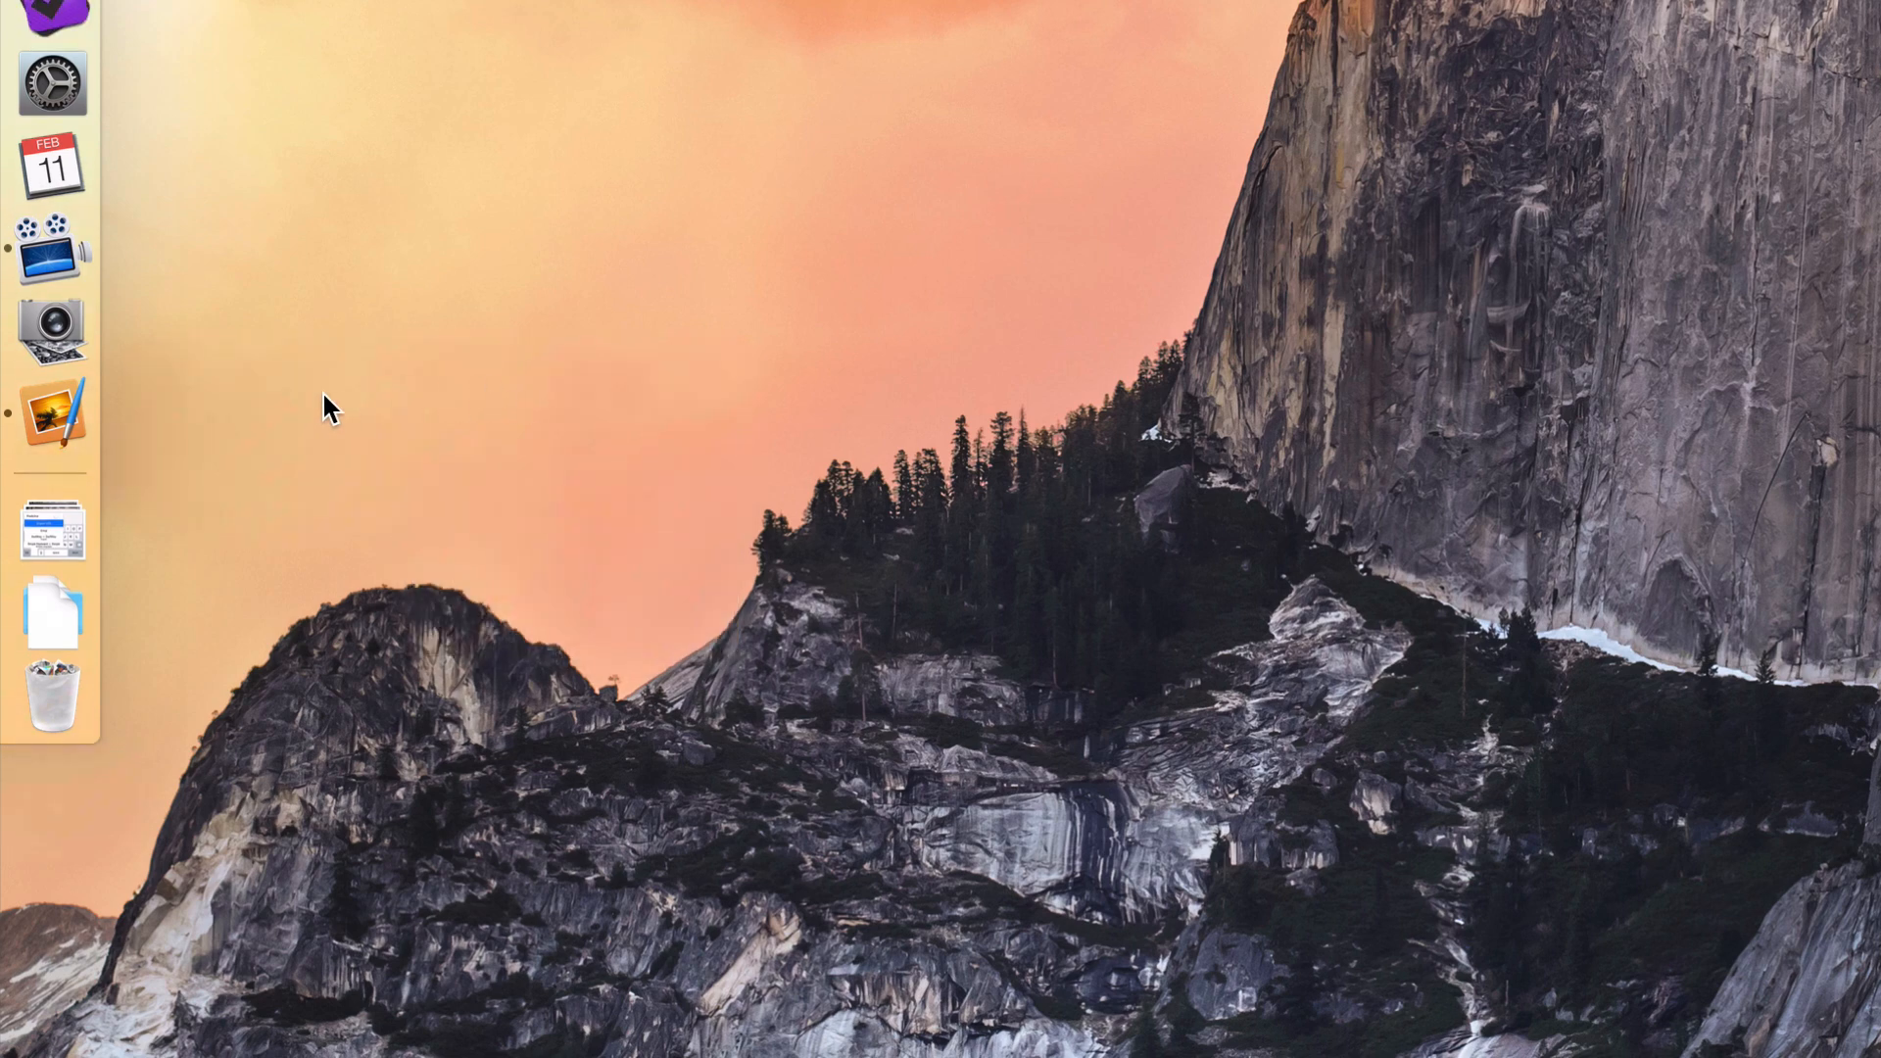
pyautogui.moveTo(218, 390)
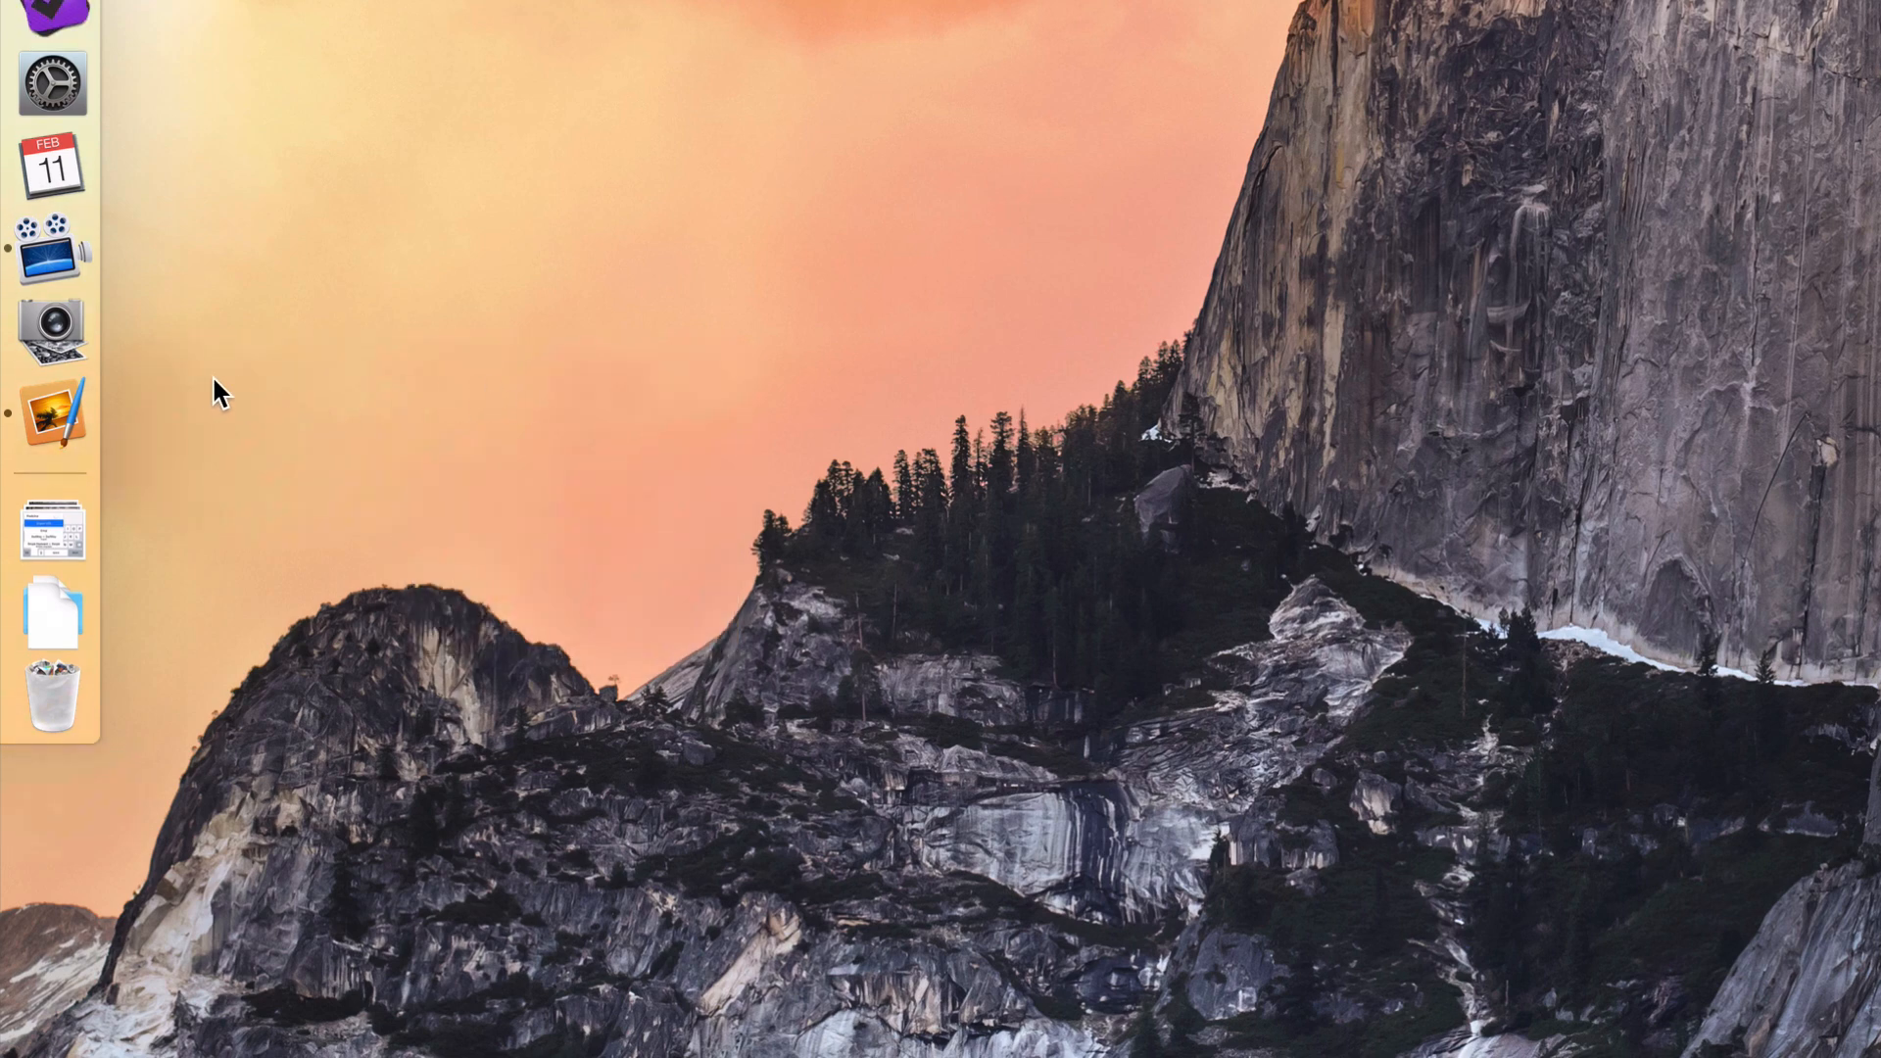
pyautogui.moveTo(51, 333)
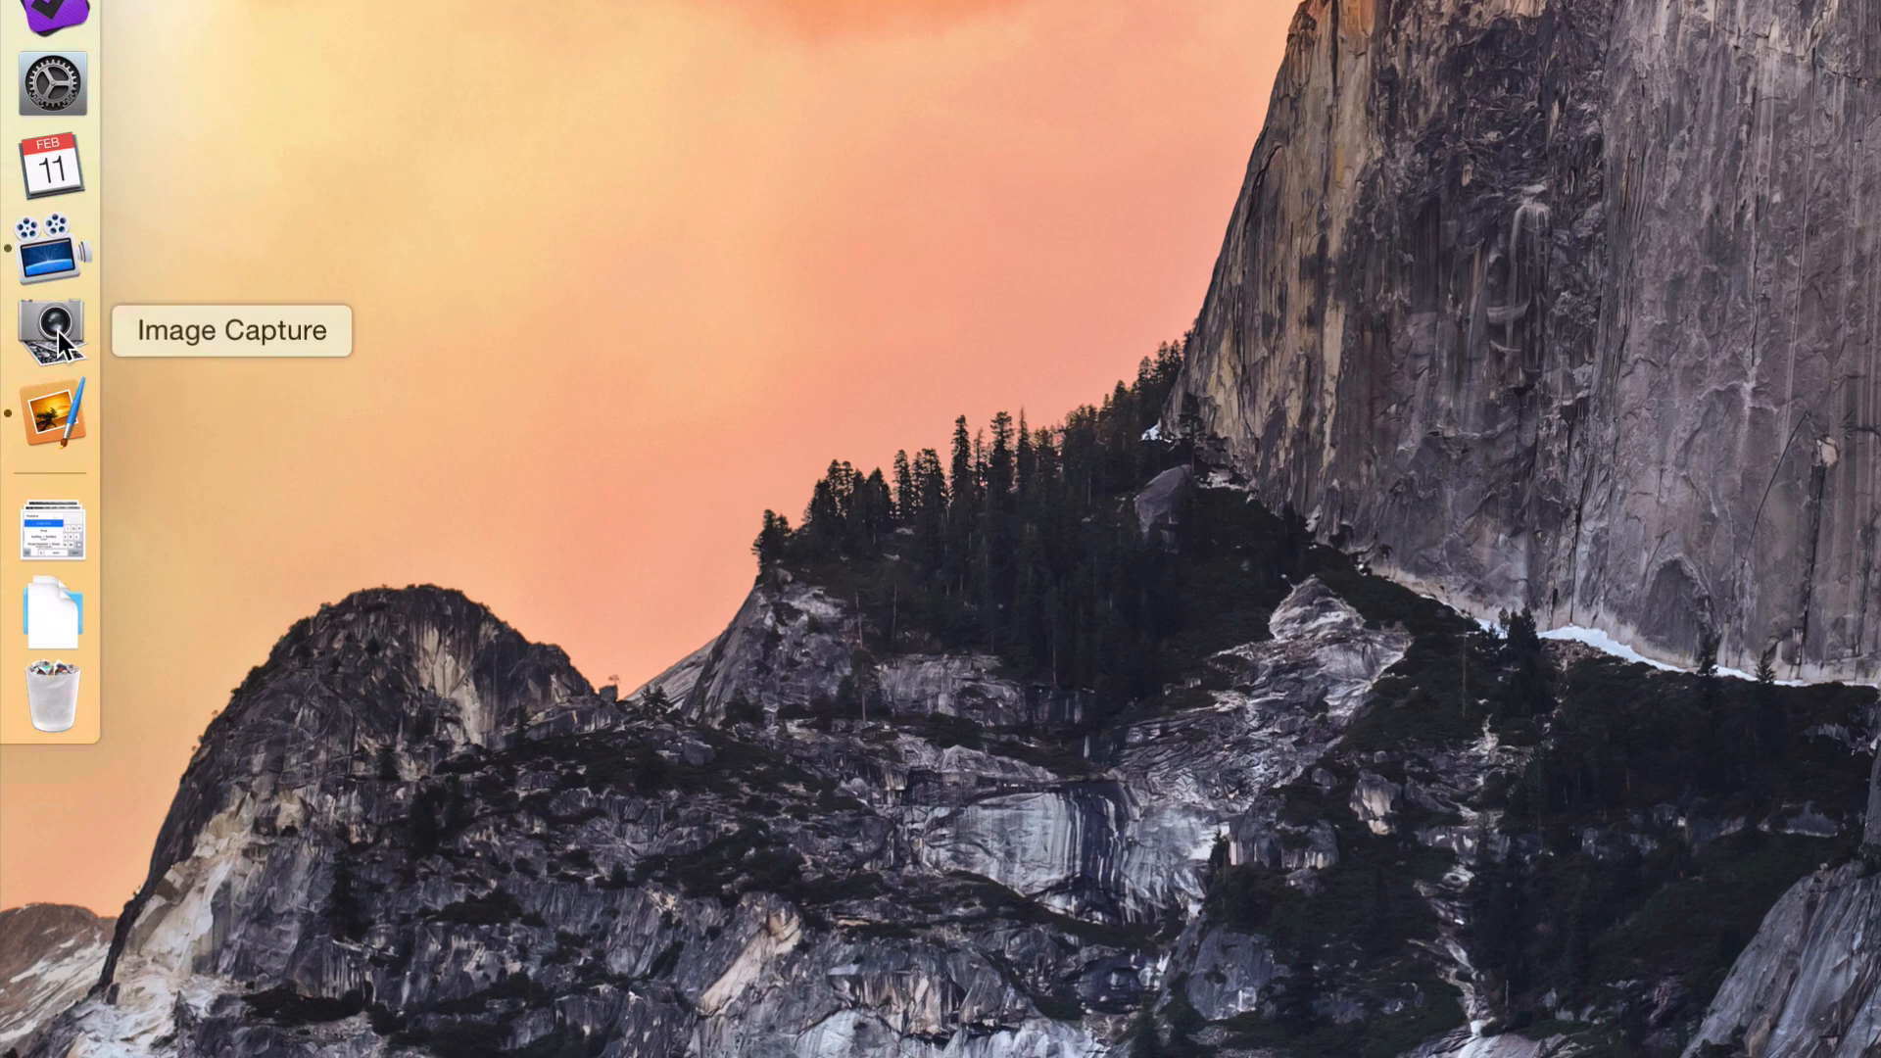